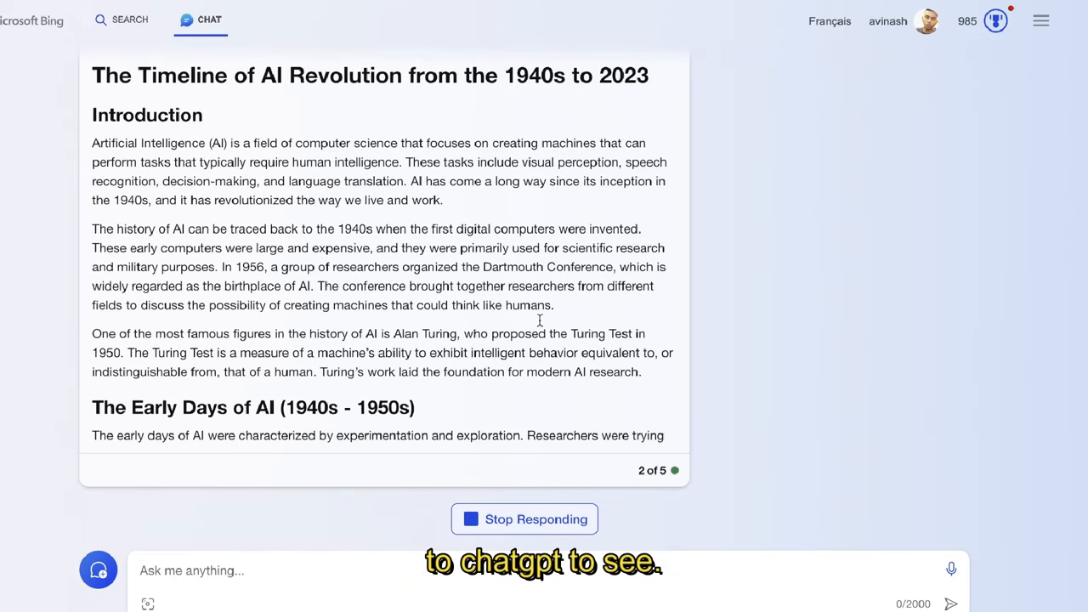
- Place the cursor in the pasted blog outline prompt right after the year 2023
{"action": "scroll", "scroll_direction": "down", "scroll_amount": 3}
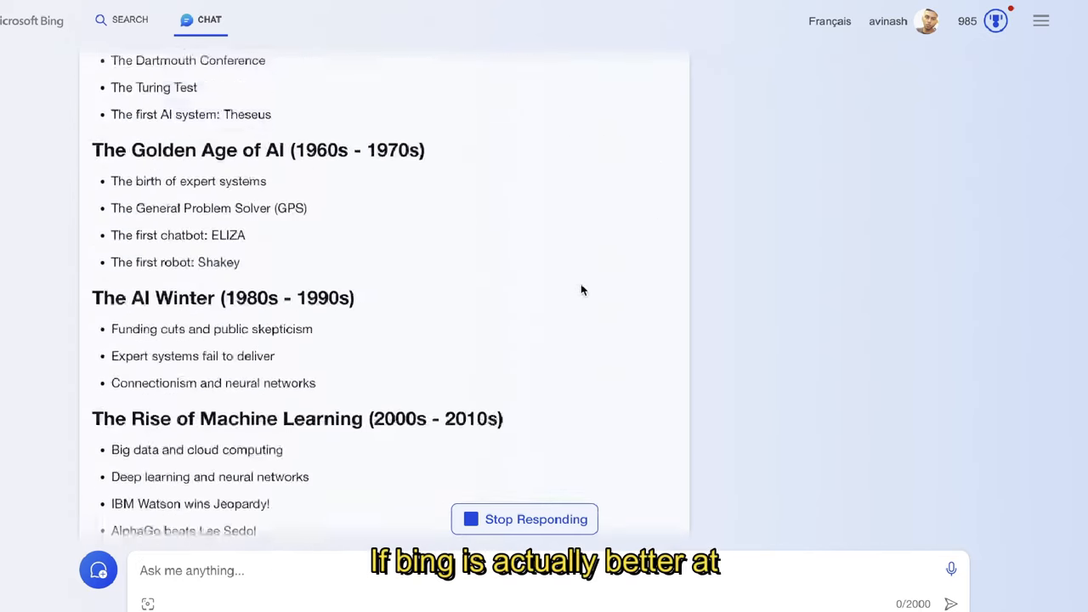
{"action": "scroll", "scroll_direction": "down", "scroll_amount": 3}
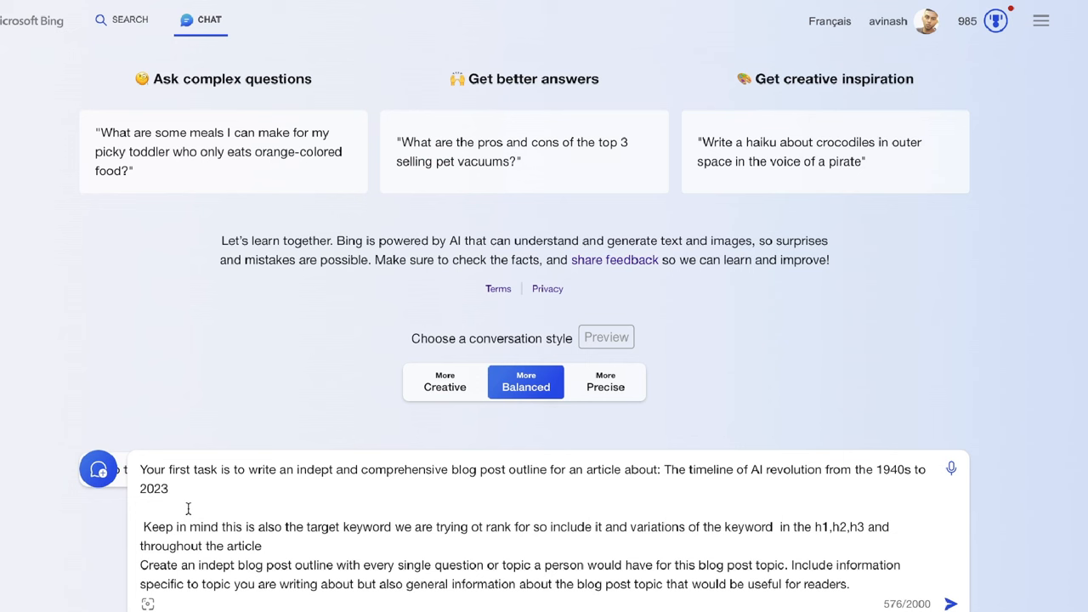
{"action": "mouse_move", "coordinate": [575, 498]}
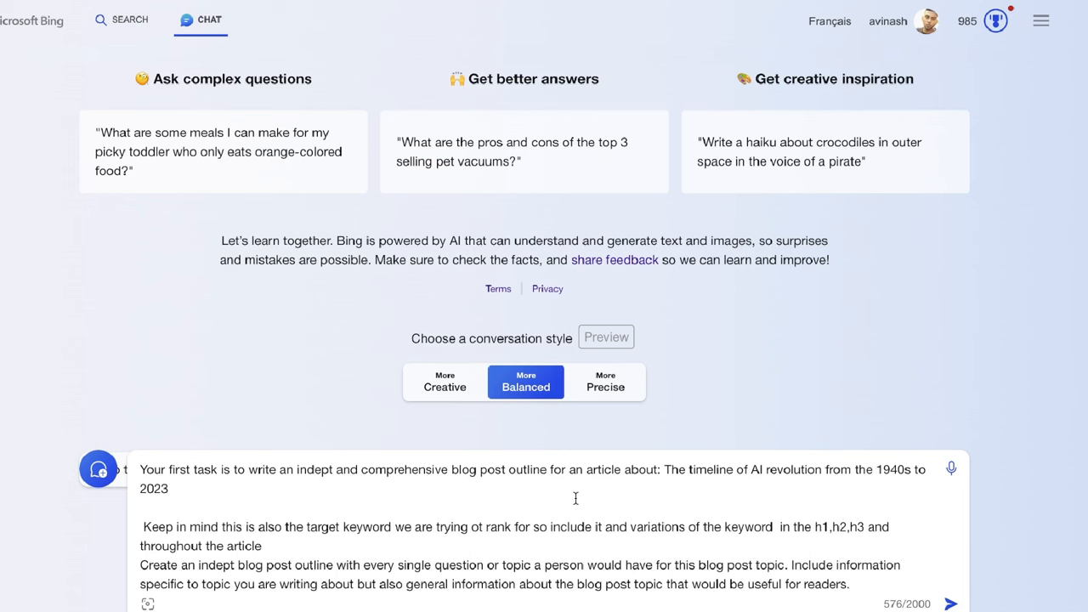
{"action": "mouse_move", "coordinate": [473, 541]}
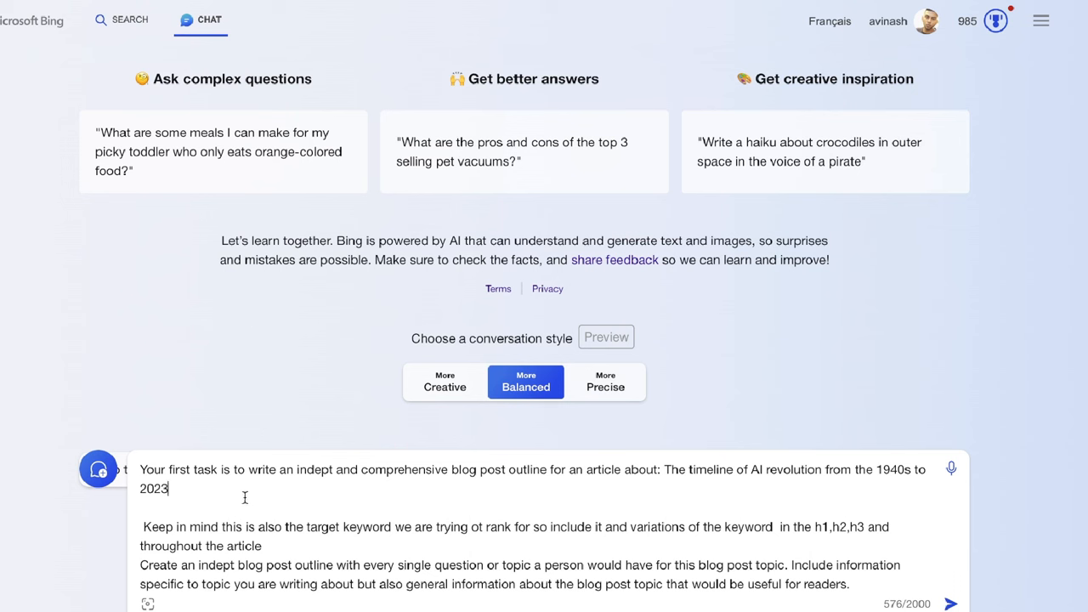
{"action": "left_click", "coordinate": [951, 603]}
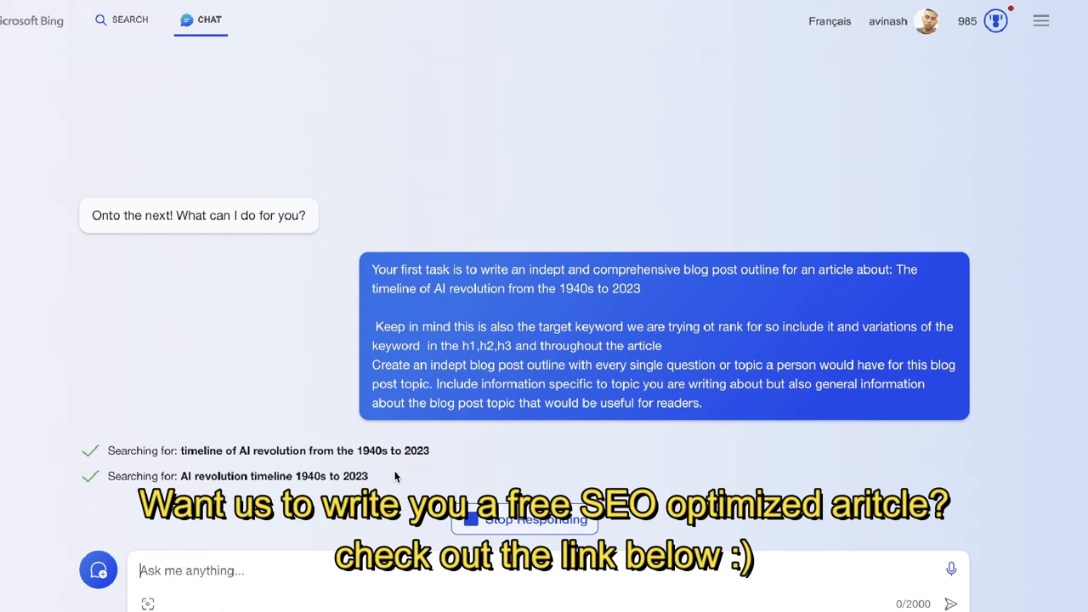
- Scroll through Bing's generated outline from Introduction down to Future of AI and Conclusion
{"action": "scroll", "scroll_direction": "down", "scroll_amount": 3}
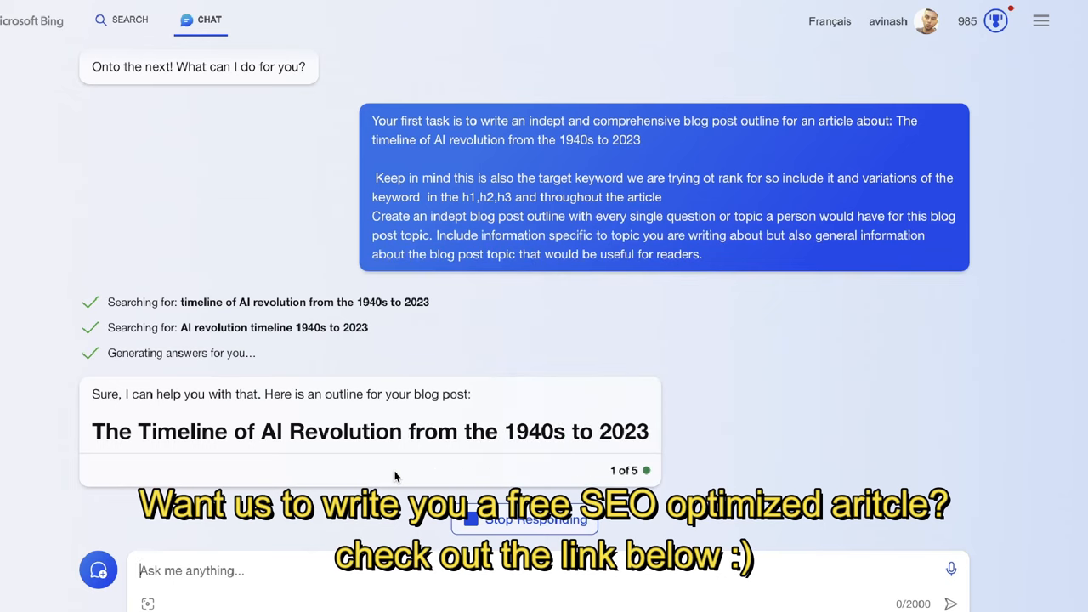
{"action": "scroll", "scroll_direction": "down", "scroll_amount": 3}
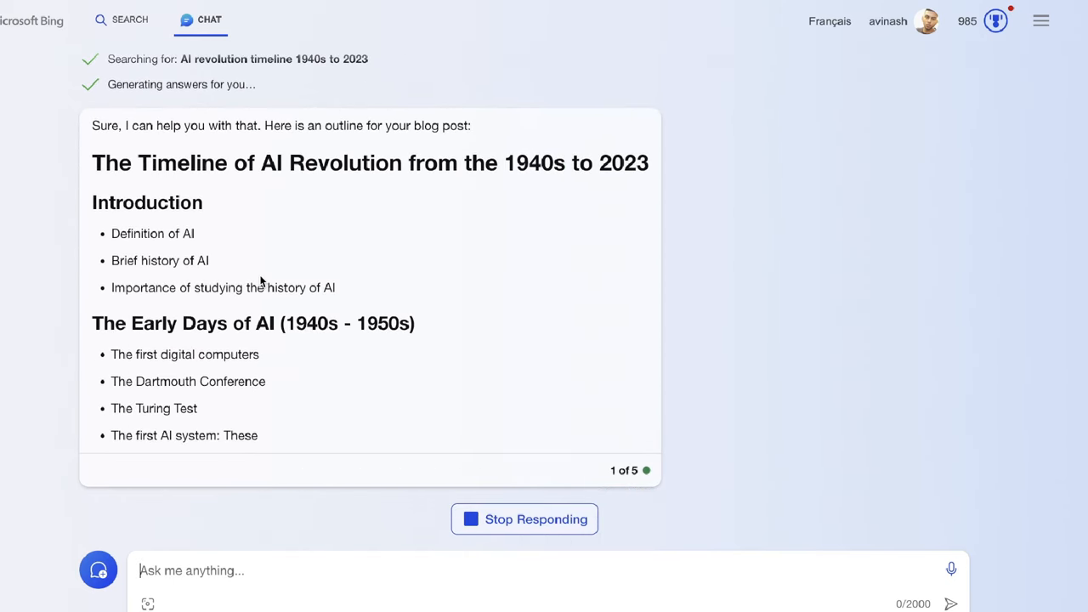
{"action": "scroll", "scroll_direction": "down", "scroll_amount": 3}
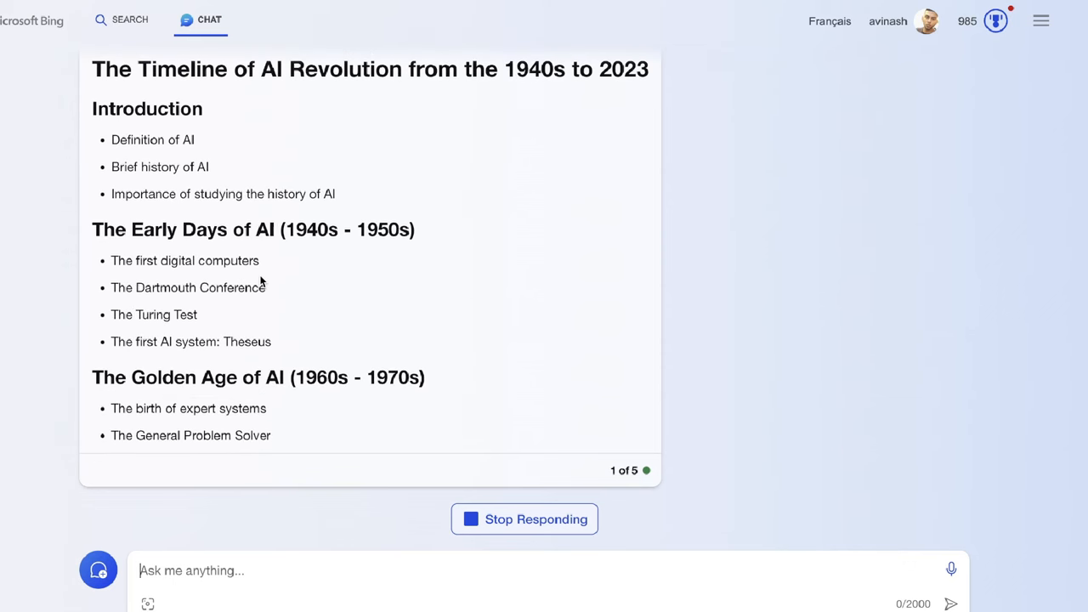
{"action": "scroll", "scroll_direction": "down", "scroll_amount": 3}
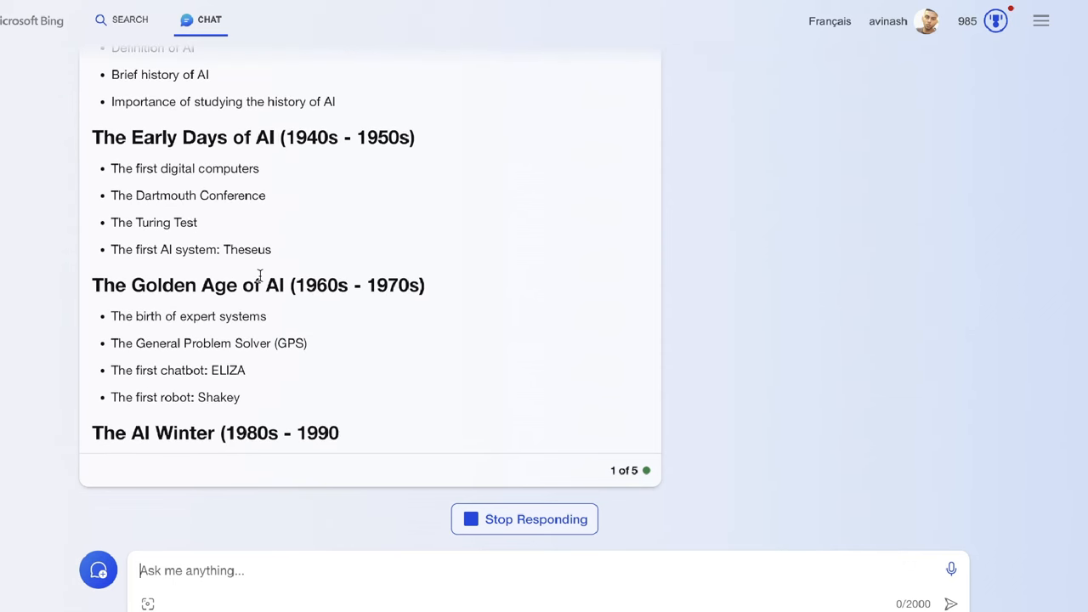
{"action": "scroll", "scroll_direction": "down", "scroll_amount": 3}
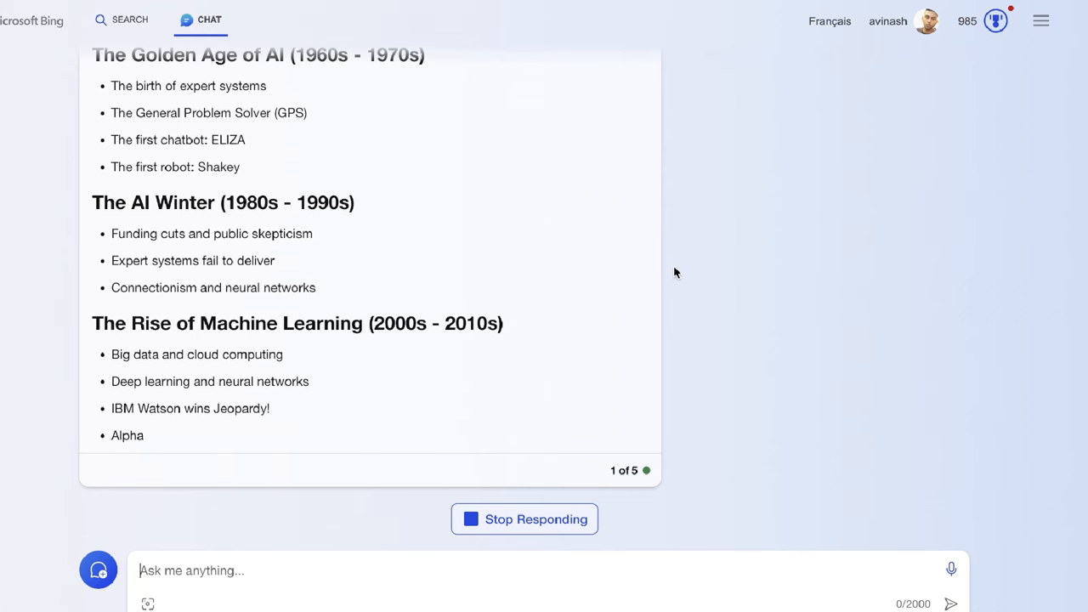
{"action": "scroll", "scroll_direction": "down", "scroll_amount": 3}
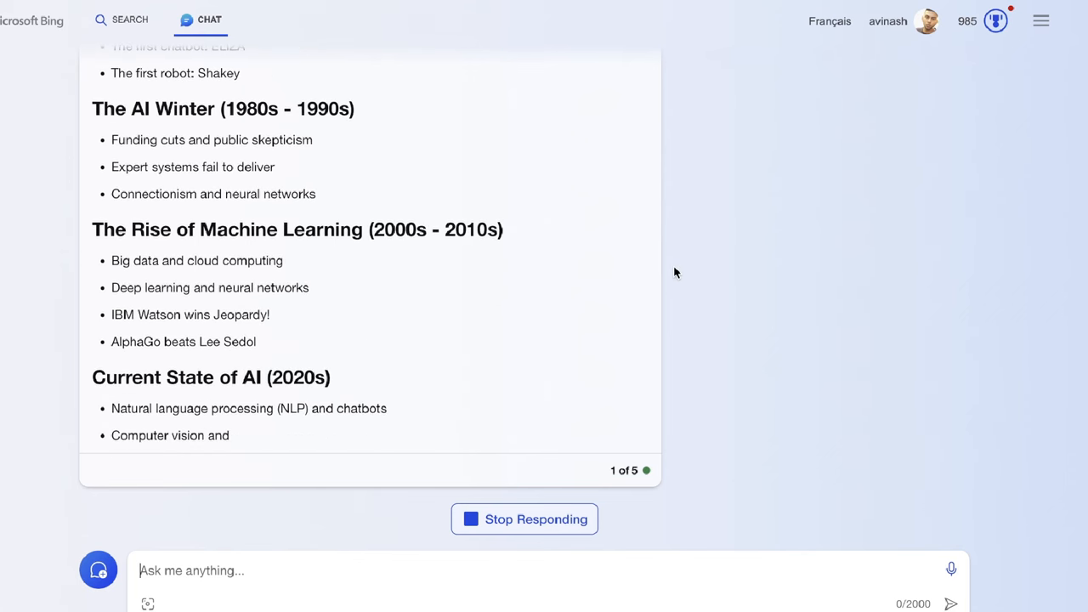
{"action": "scroll", "scroll_direction": "down", "scroll_amount": 3}
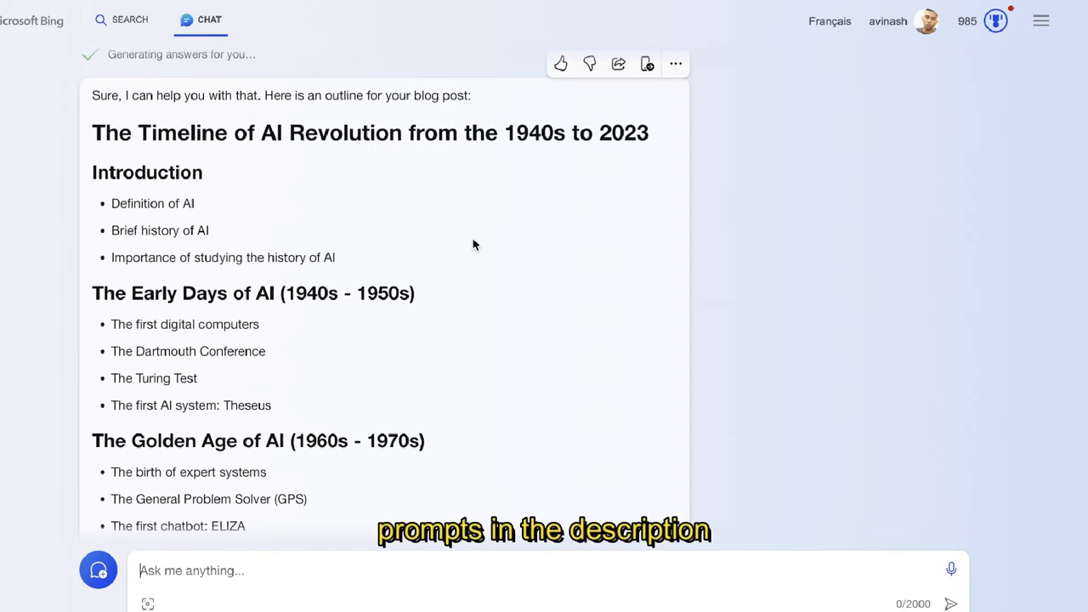
{"action": "scroll", "scroll_direction": "down", "scroll_amount": 3}
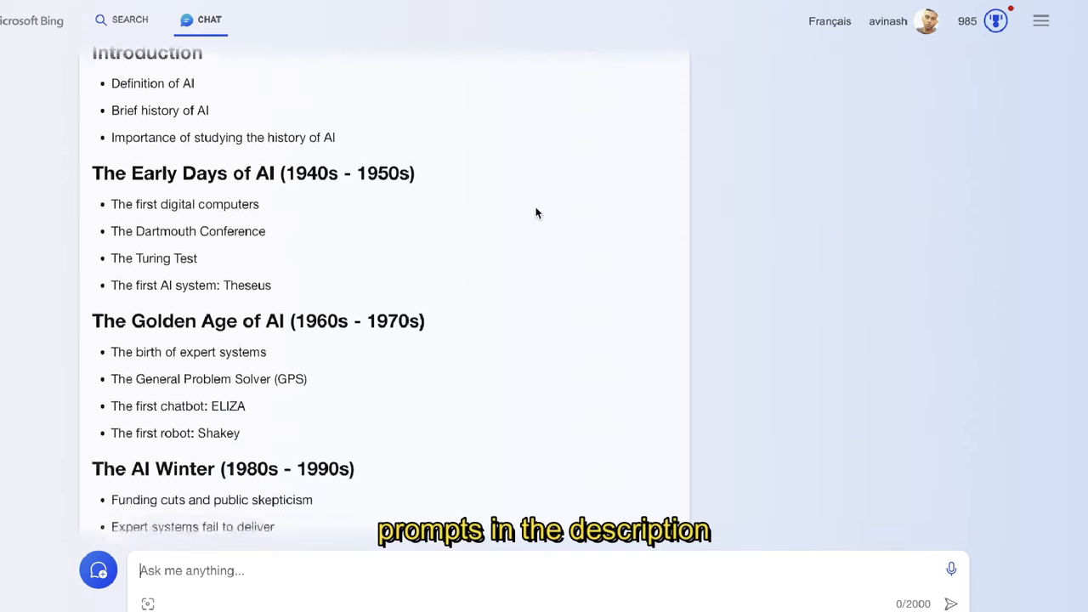
{"action": "scroll", "scroll_direction": "down", "scroll_amount": 3}
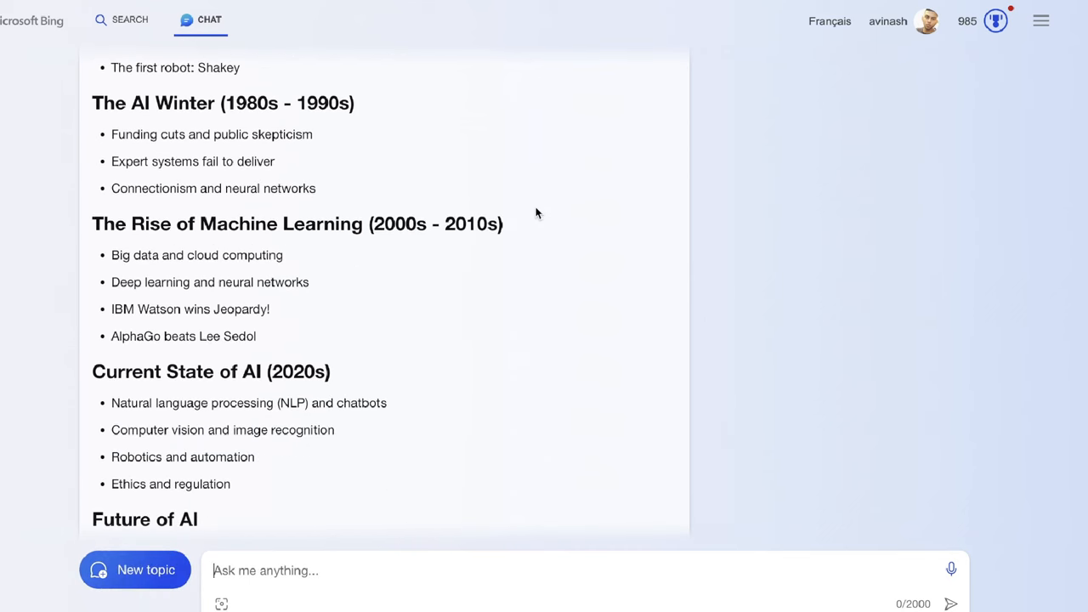
{"action": "scroll", "scroll_direction": "down", "scroll_amount": 3}
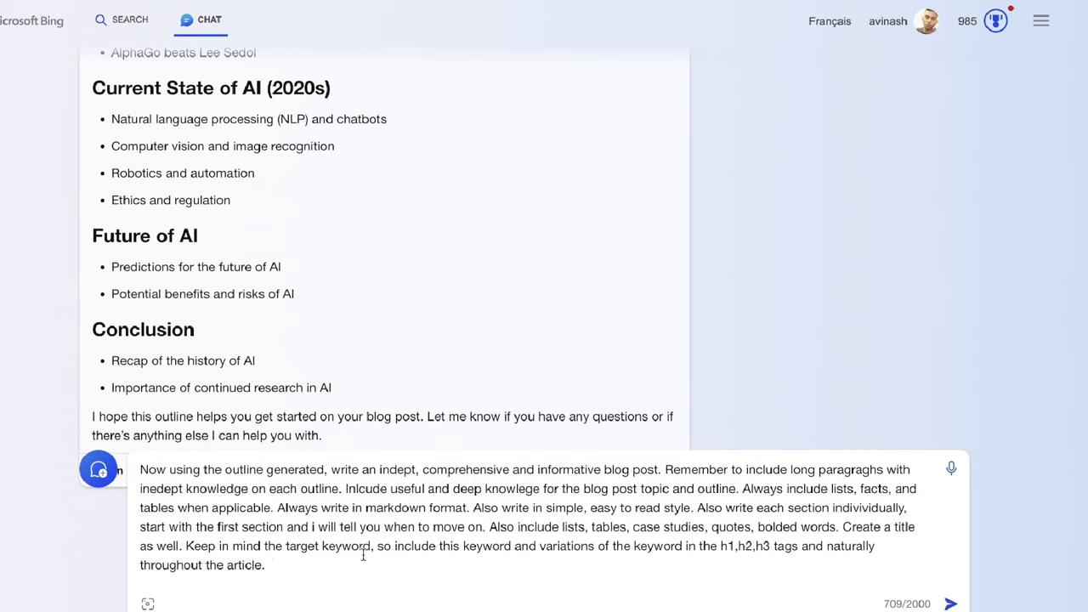
{"action": "mouse_move", "coordinate": [569, 498]}
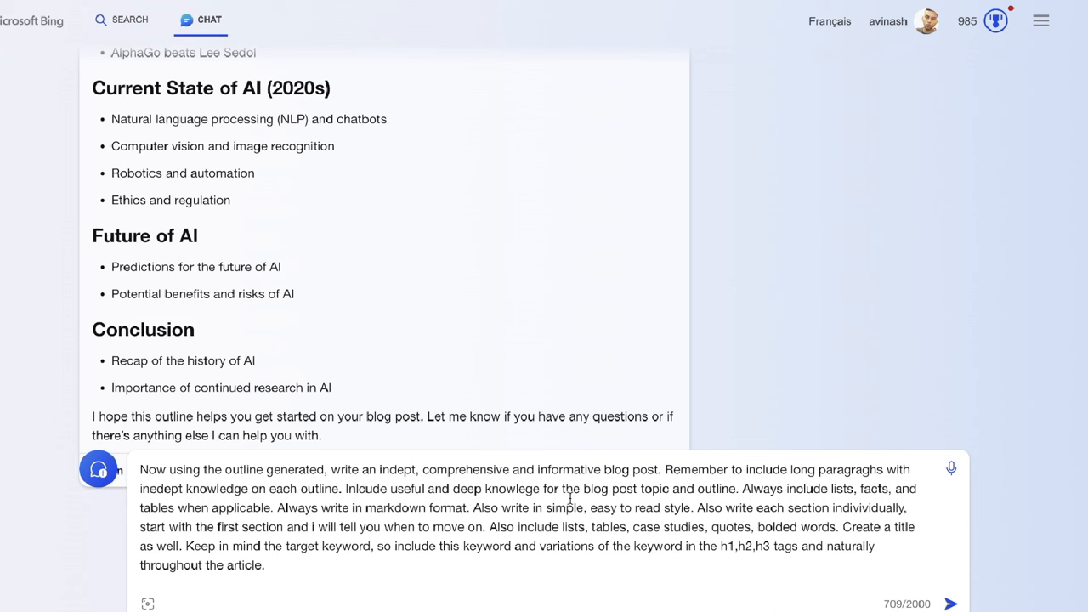
{"action": "mouse_move", "coordinate": [765, 498]}
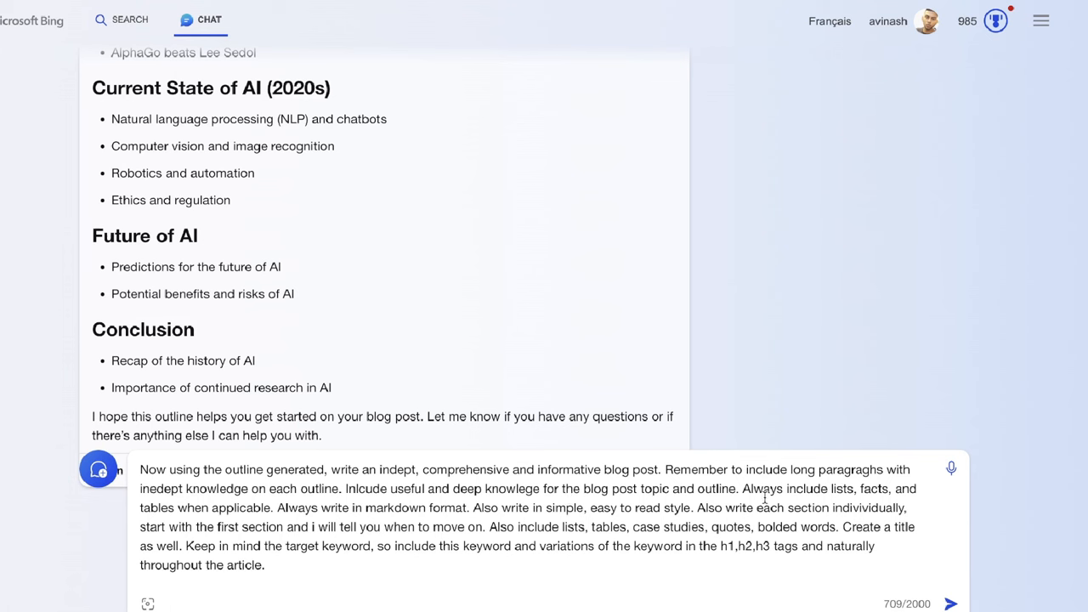
{"action": "mouse_move", "coordinate": [466, 519]}
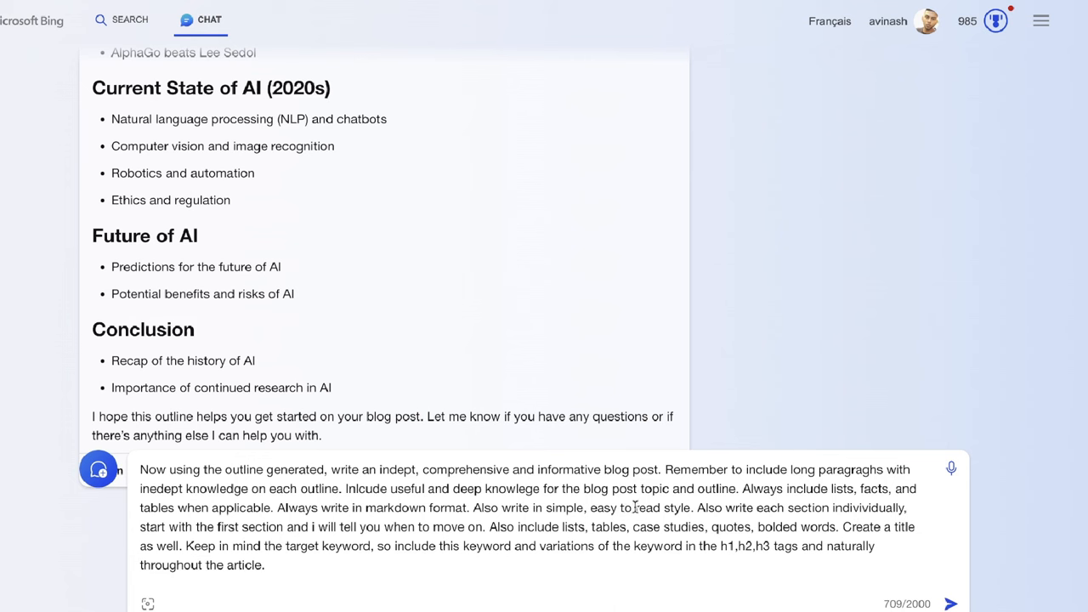
{"action": "mouse_move", "coordinate": [697, 507]}
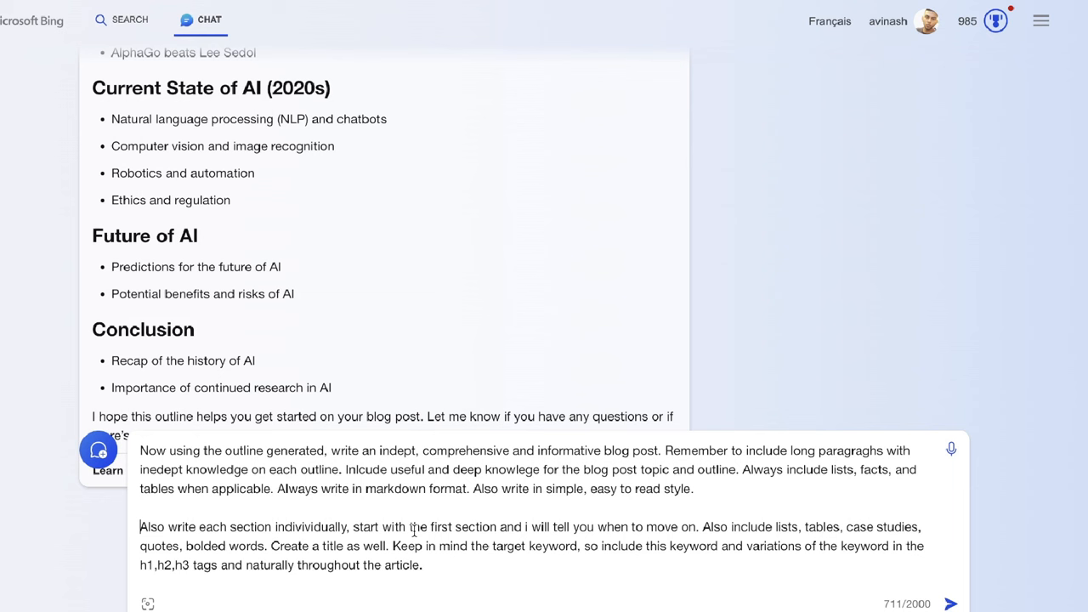
{"action": "mouse_move", "coordinate": [435, 521]}
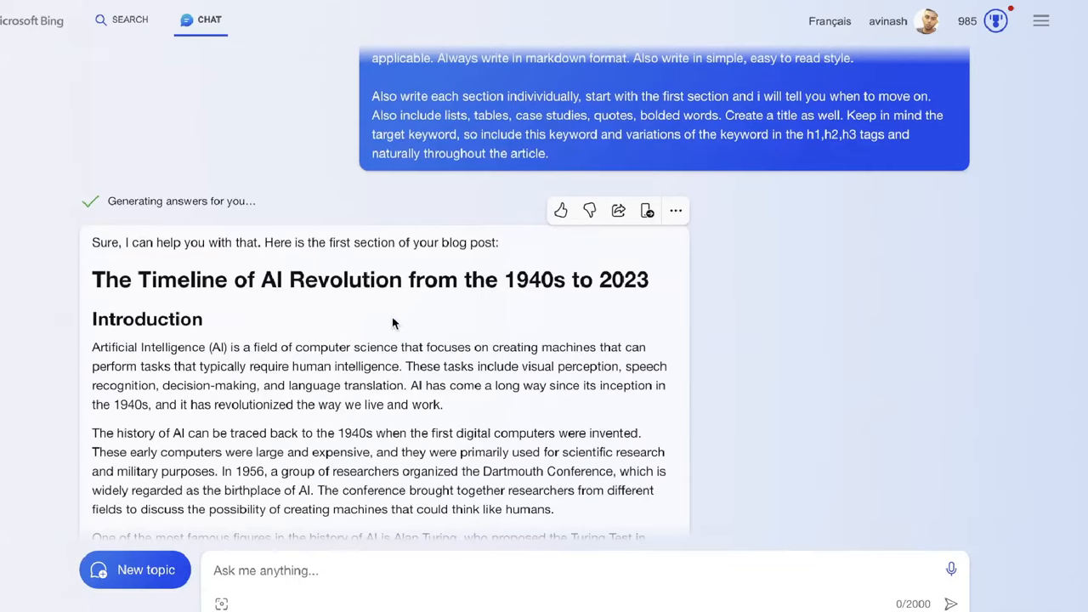
- Scroll down to read the article title and multi-paragraph Introduction
{"action": "scroll", "scroll_direction": "down", "scroll_amount": 3}
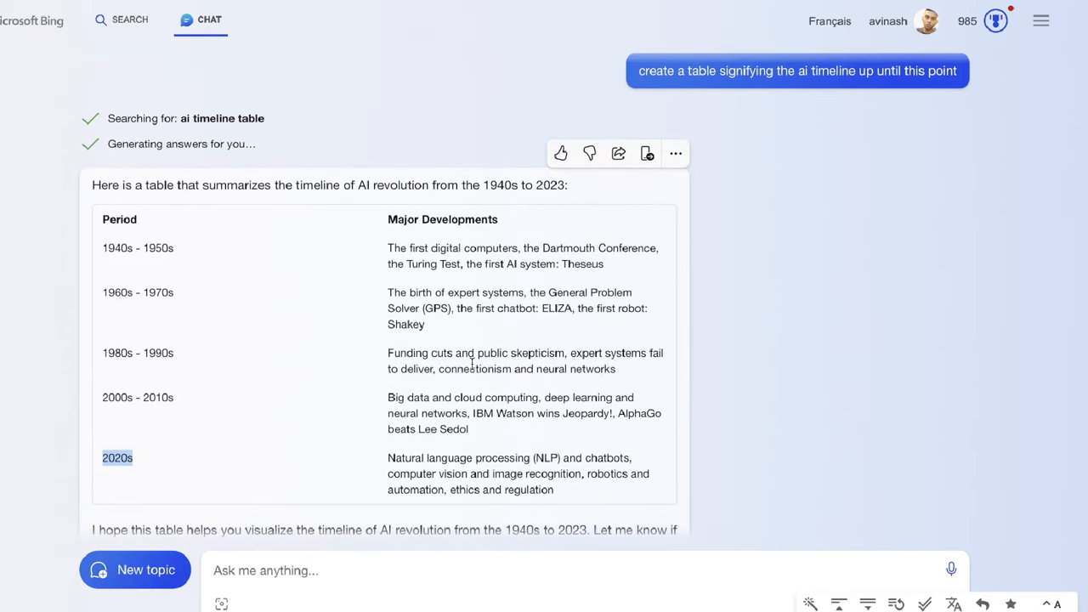
{"action": "mouse_move", "coordinate": [136, 246]}
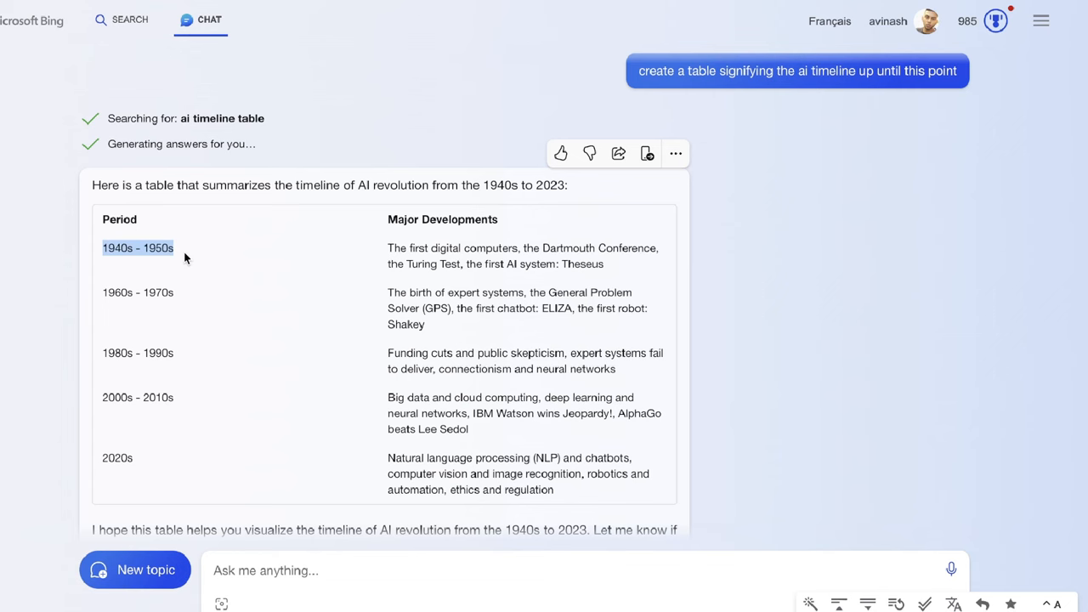
- Select the 1940s–1950s period label in the AI timeline table and scroll to the timeline images
{"action": "double_click", "coordinate": [118, 458]}
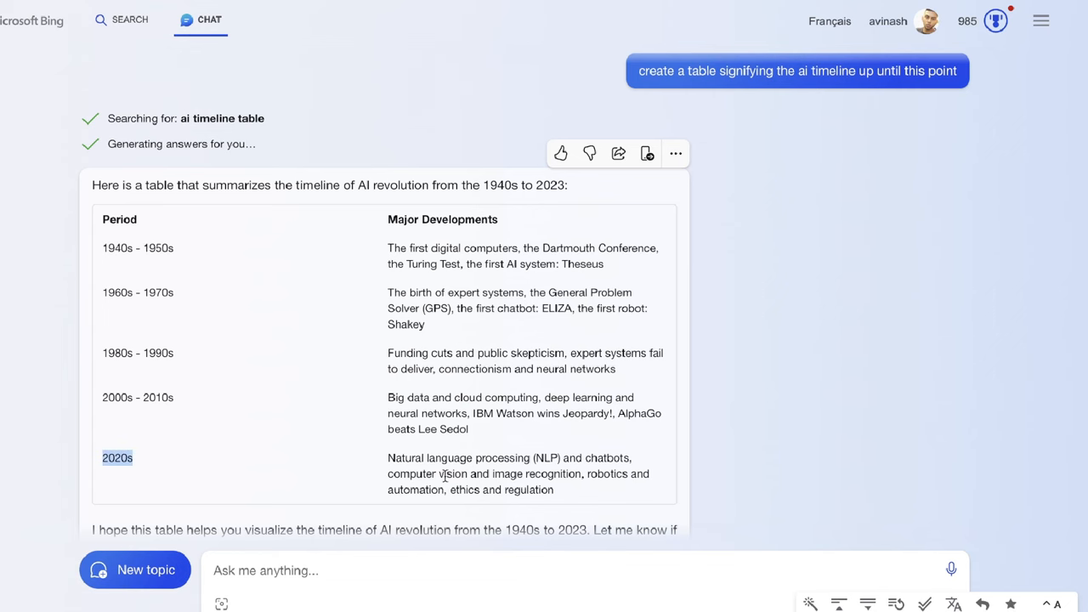
{"action": "scroll", "scroll_direction": "down", "scroll_amount": 3}
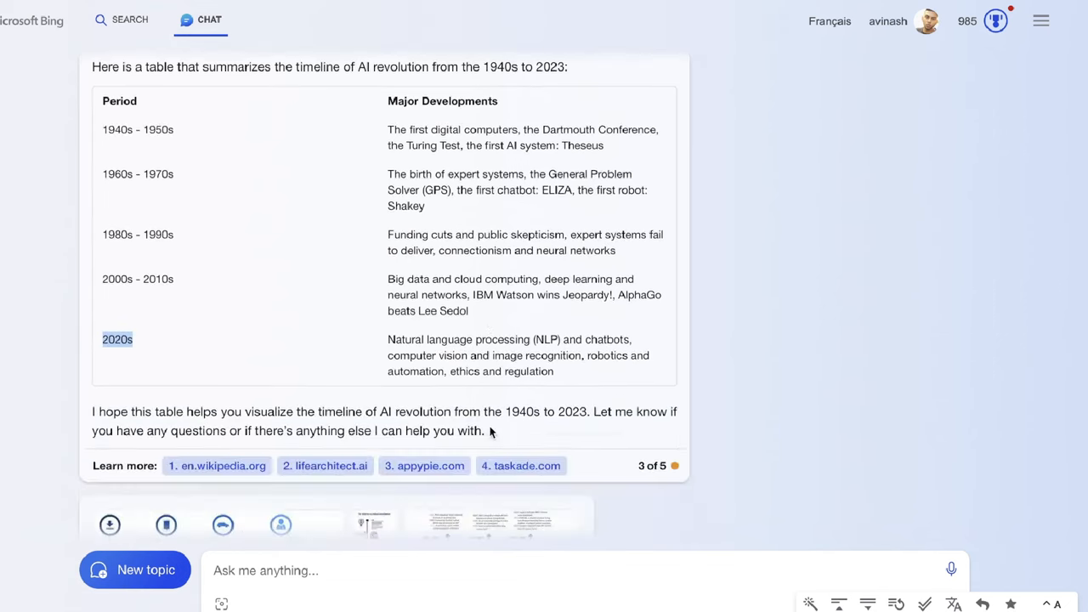
{"action": "scroll", "scroll_direction": "down", "scroll_amount": 3}
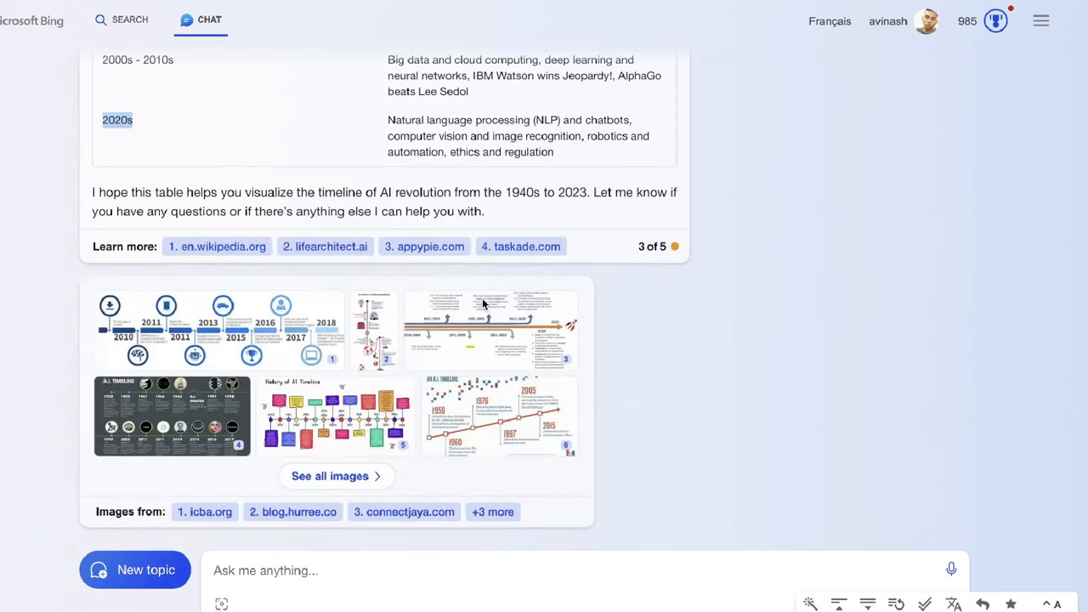
{"action": "left_click", "coordinate": [544, 571]}
{"action": "type", "text": "now lets continue writing the article."}
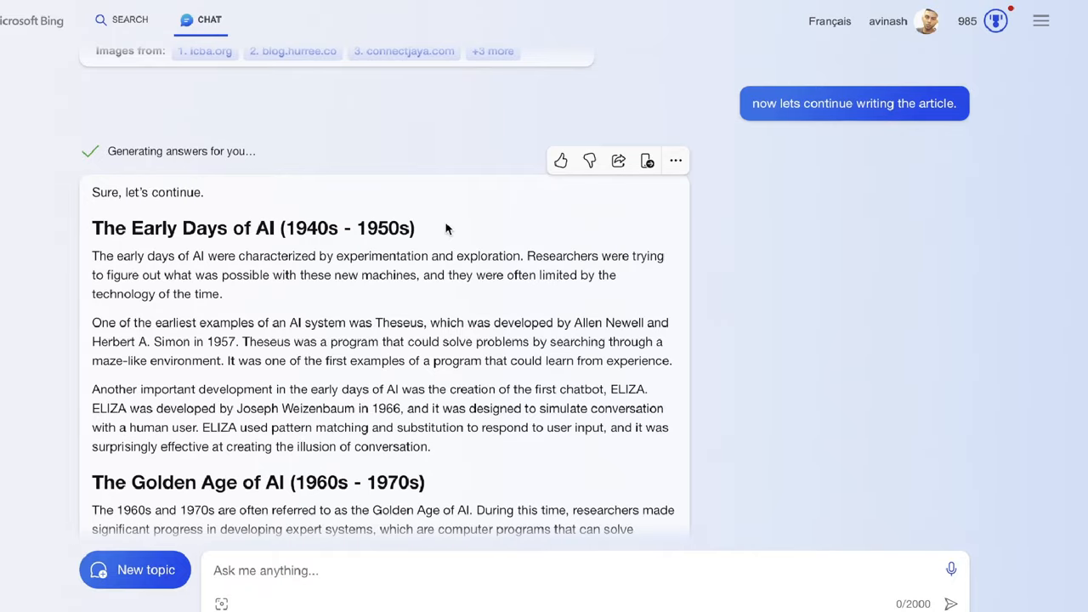
- Scroll through the continued article down to its Conclusion
{"action": "scroll", "scroll_direction": "down", "scroll_amount": 3}
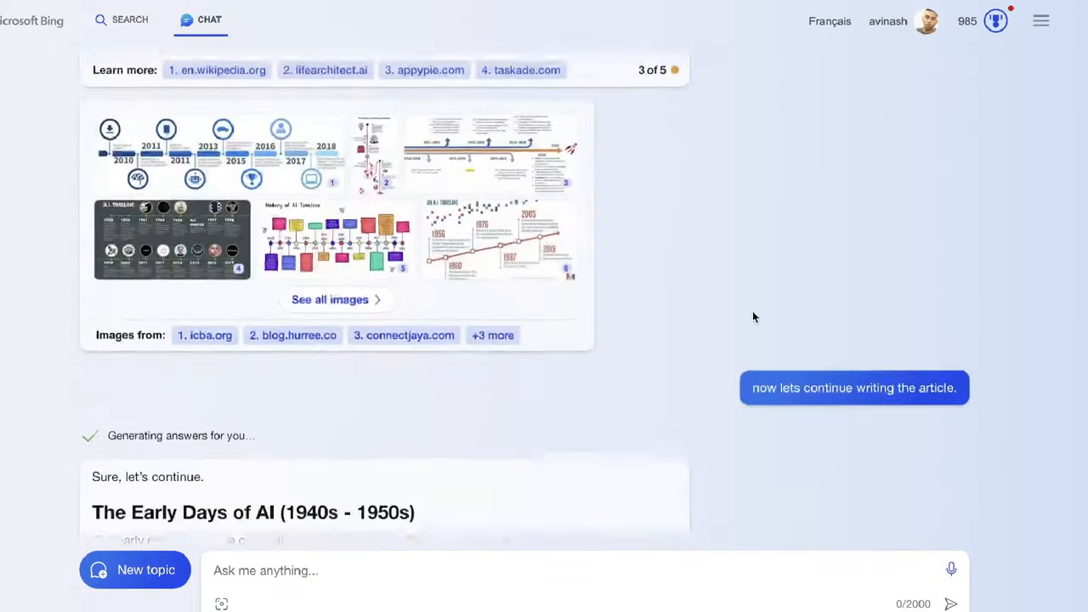
{"action": "scroll", "scroll_direction": "down", "scroll_amount": 3}
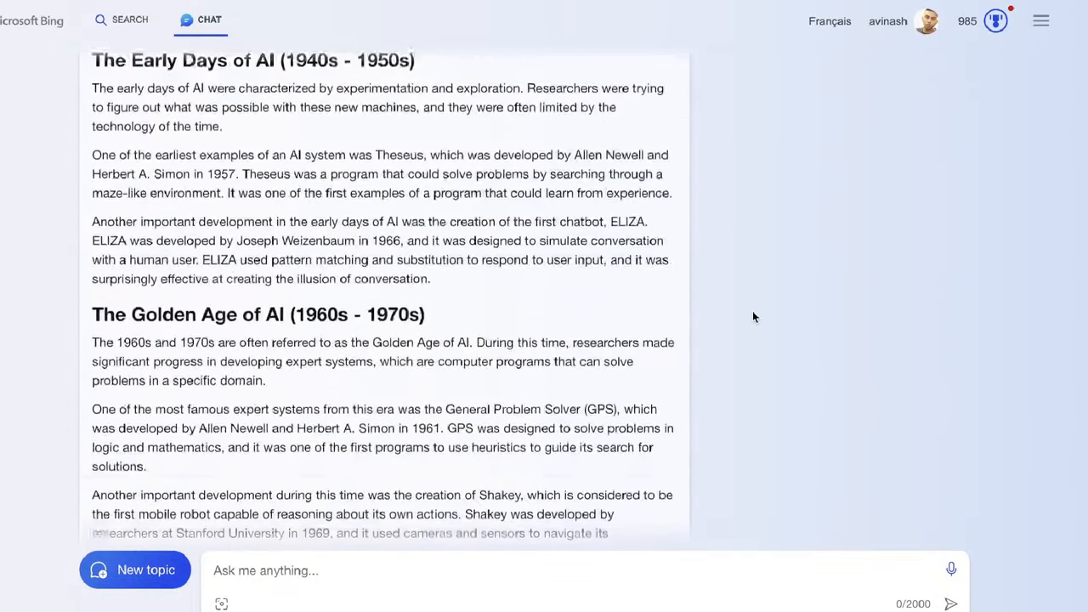
{"action": "scroll", "scroll_direction": "down", "scroll_amount": 3}
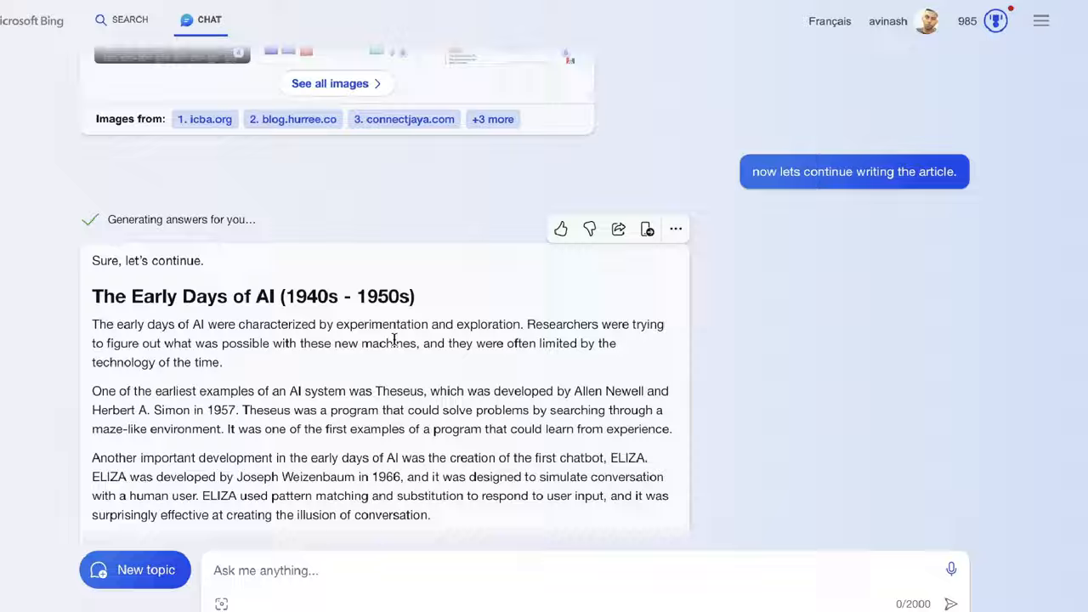
{"action": "scroll", "scroll_direction": "down", "scroll_amount": 3}
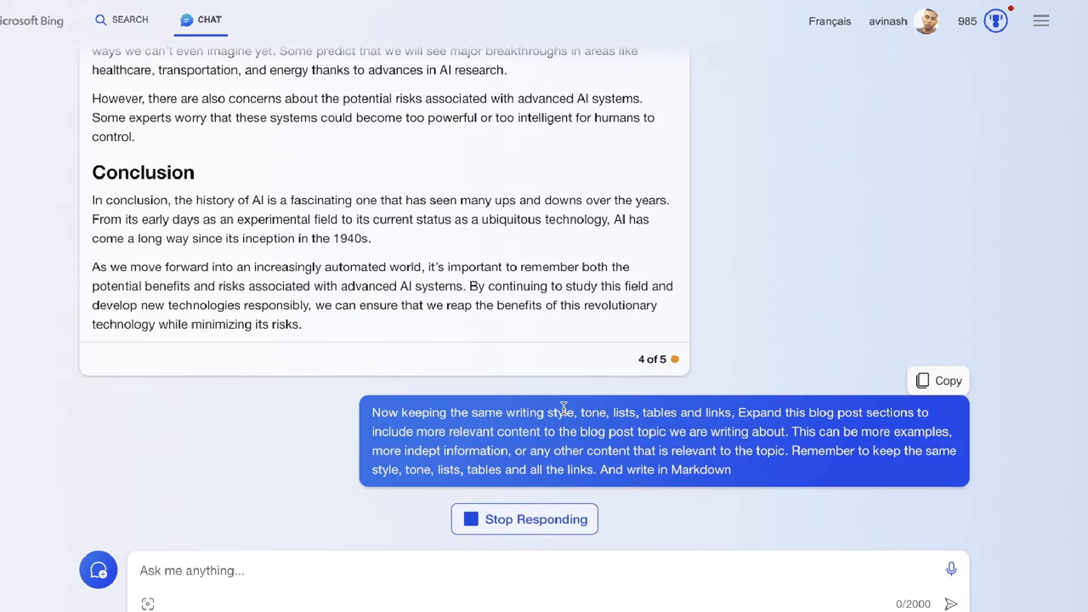
- Scroll through the expanded sections from The Early Days of AI to Current State of AI (2020s)
{"action": "scroll", "scroll_direction": "down", "scroll_amount": 3}
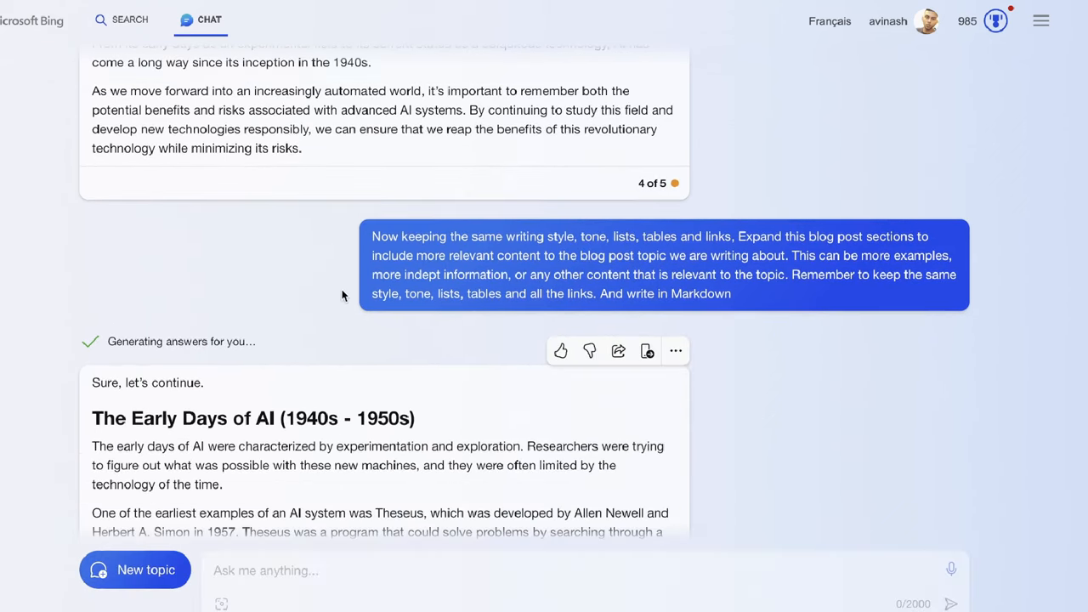
{"action": "scroll", "scroll_direction": "down", "scroll_amount": 3}
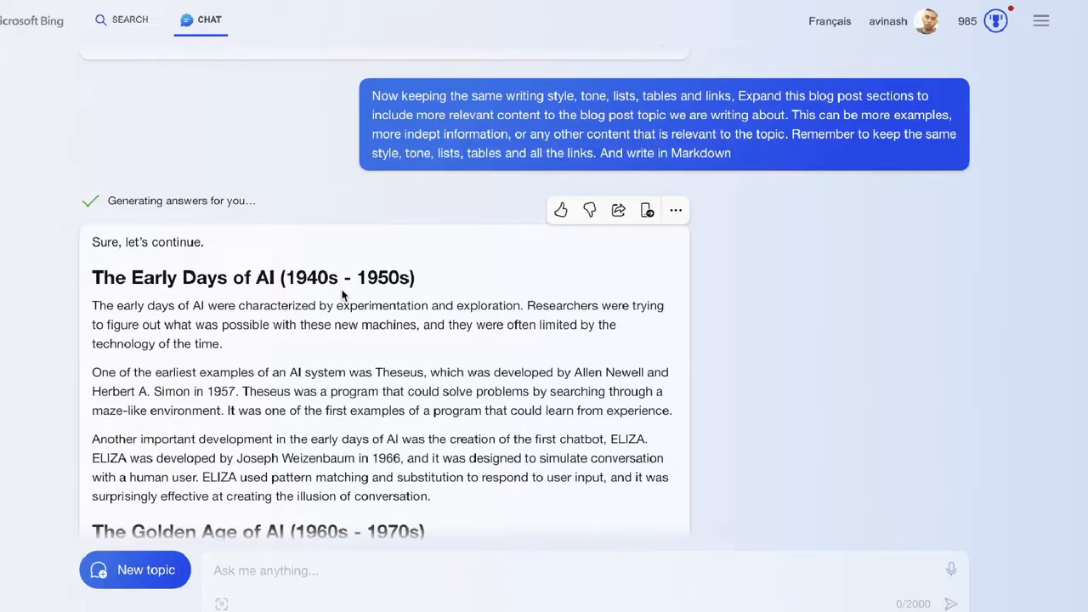
{"action": "scroll", "scroll_direction": "down", "scroll_amount": 3}
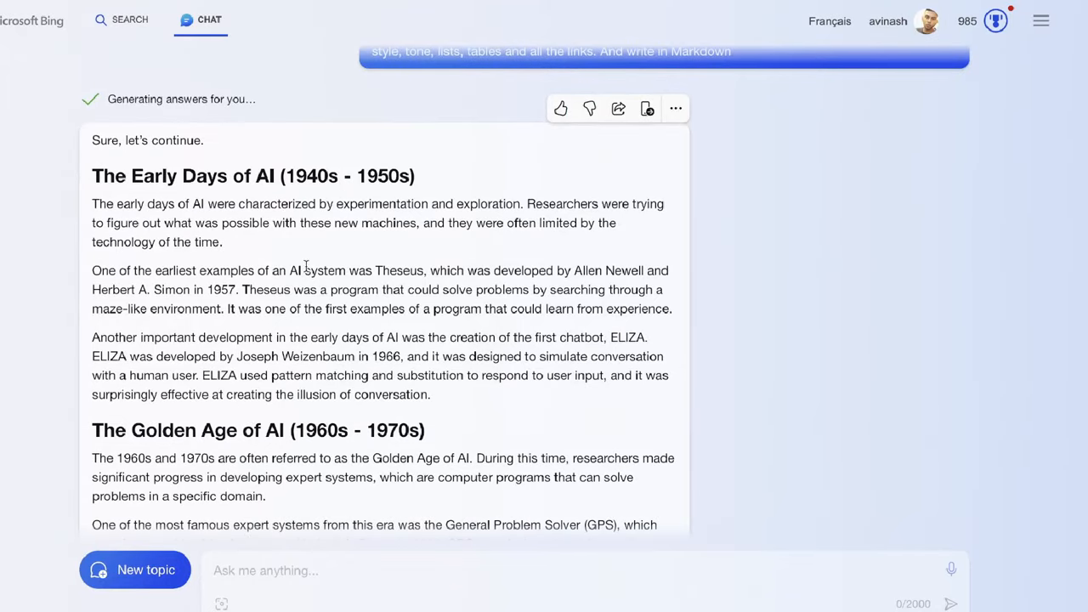
{"action": "scroll", "scroll_direction": "down", "scroll_amount": 3}
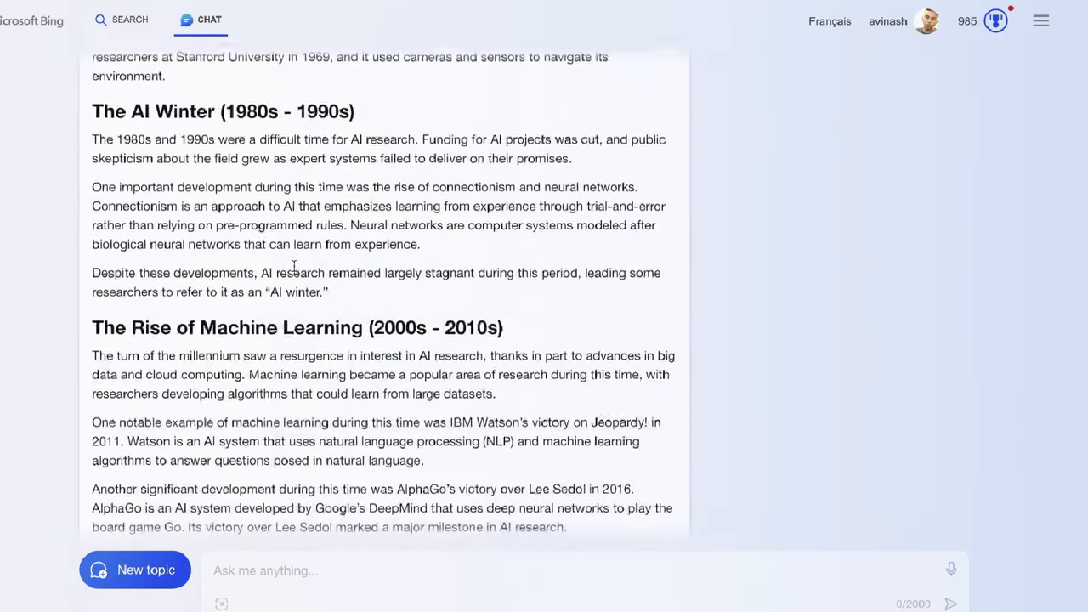
{"action": "scroll", "scroll_direction": "down", "scroll_amount": 3}
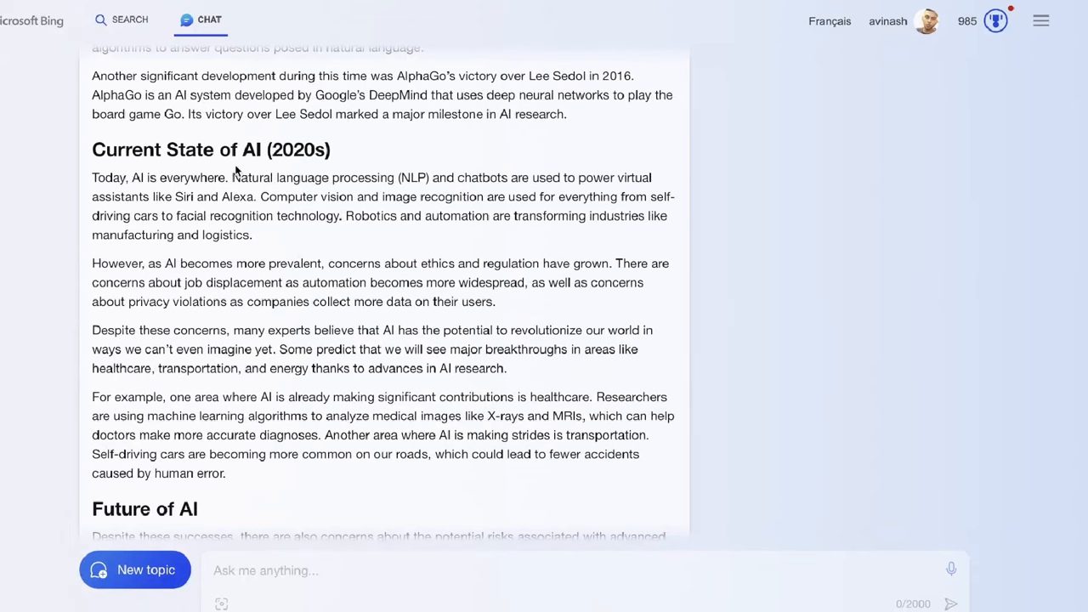
{"action": "scroll", "scroll_direction": "down", "scroll_amount": 3}
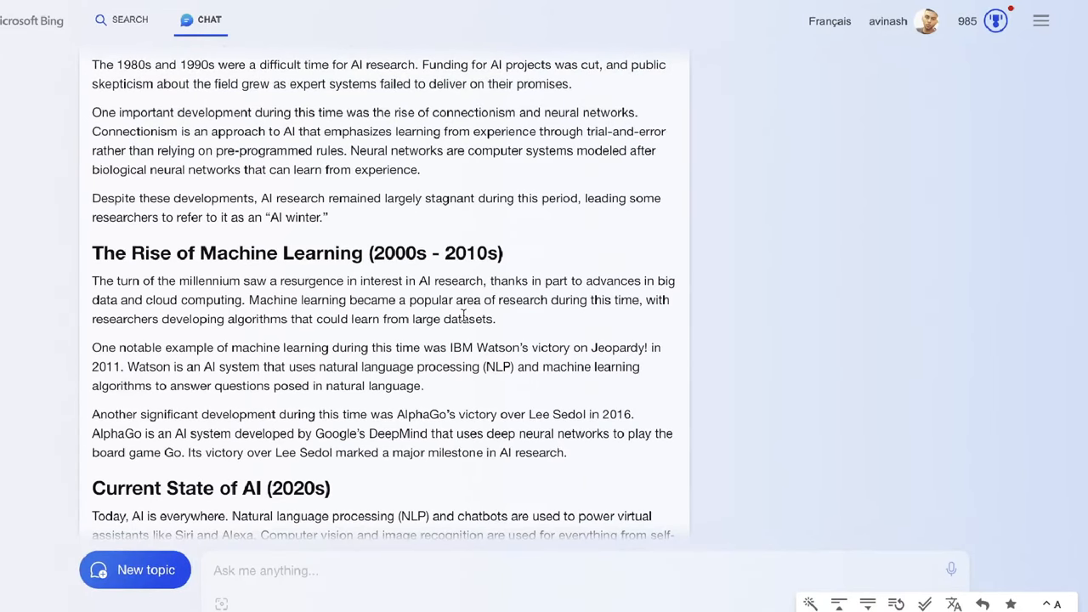
{"action": "scroll", "scroll_direction": "up", "scroll_amount": 3}
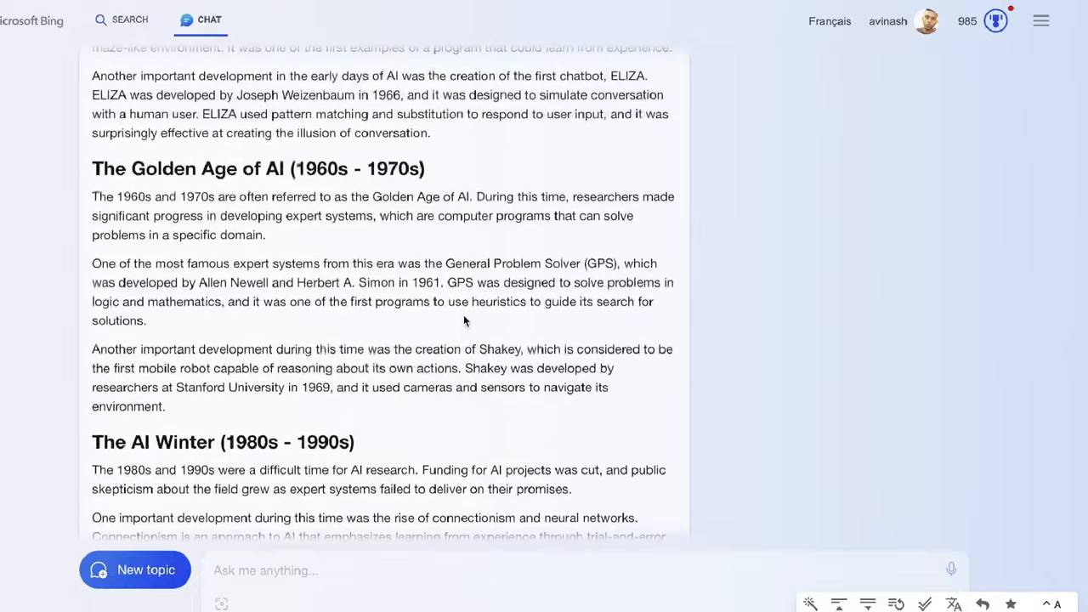
{"action": "type", "text": "now lets continue writing the article."}
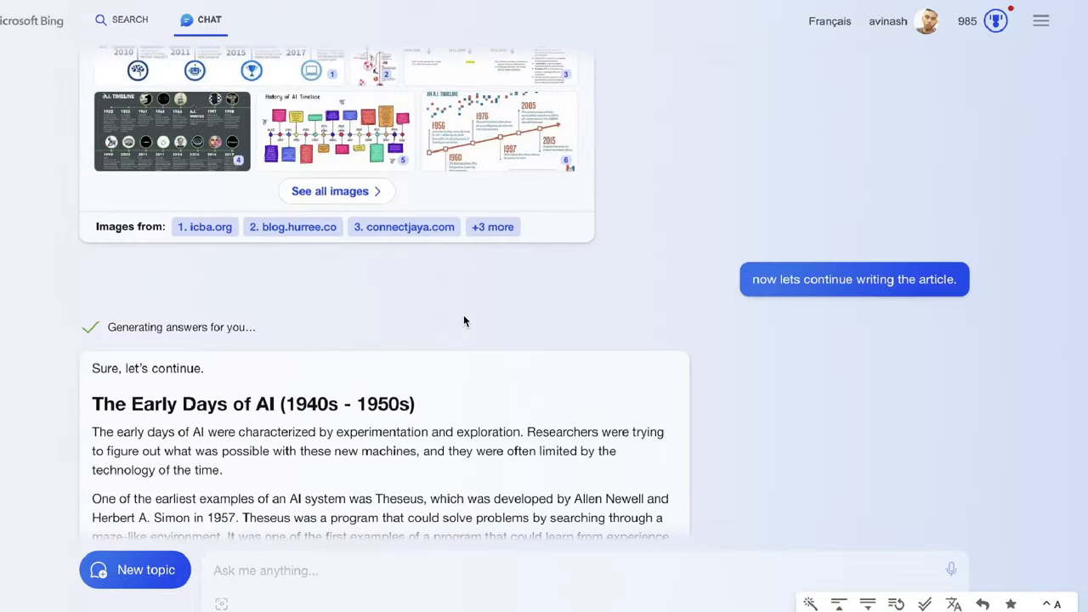
{"action": "scroll", "scroll_direction": "down", "scroll_amount": 3}
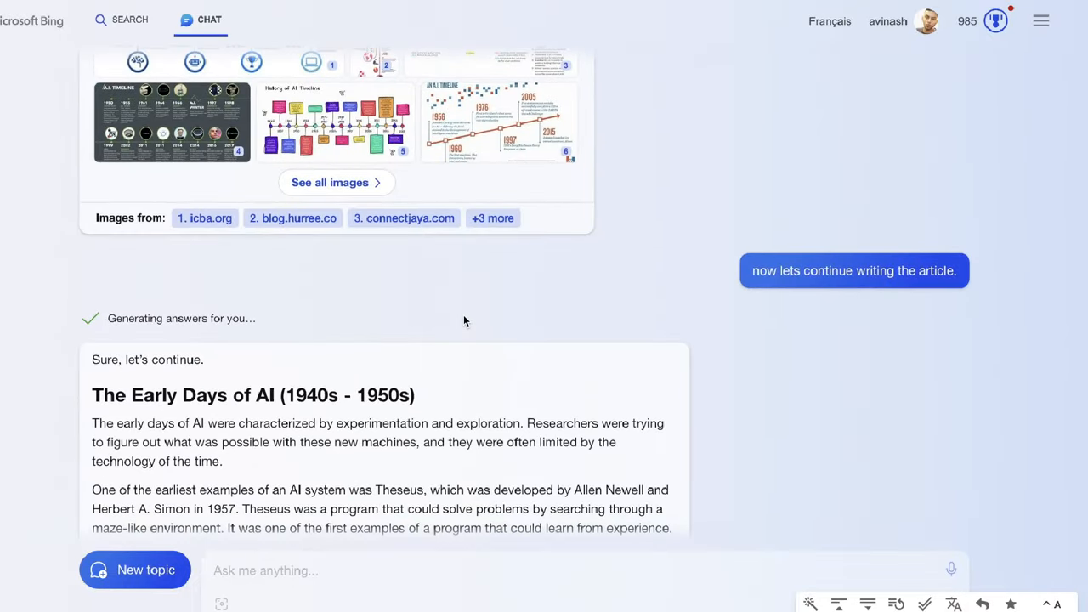
{"action": "scroll", "scroll_direction": "down", "scroll_amount": 3}
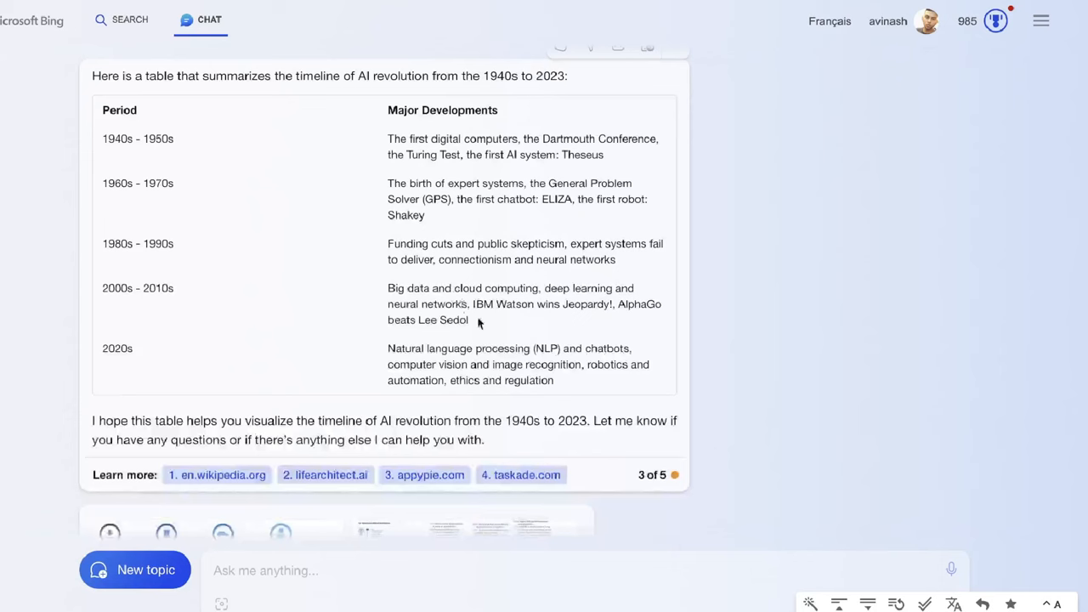
{"action": "left_click_drag", "start_coordinate": [111, 136], "coordinate": [552, 383]}
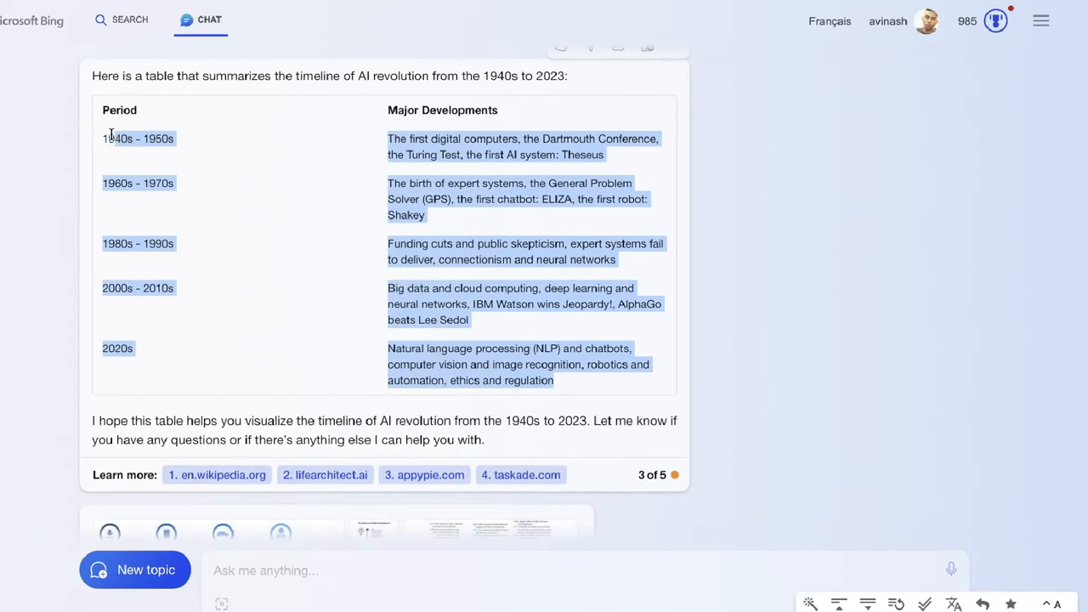
{"action": "scroll", "scroll_direction": "up", "scroll_amount": 3}
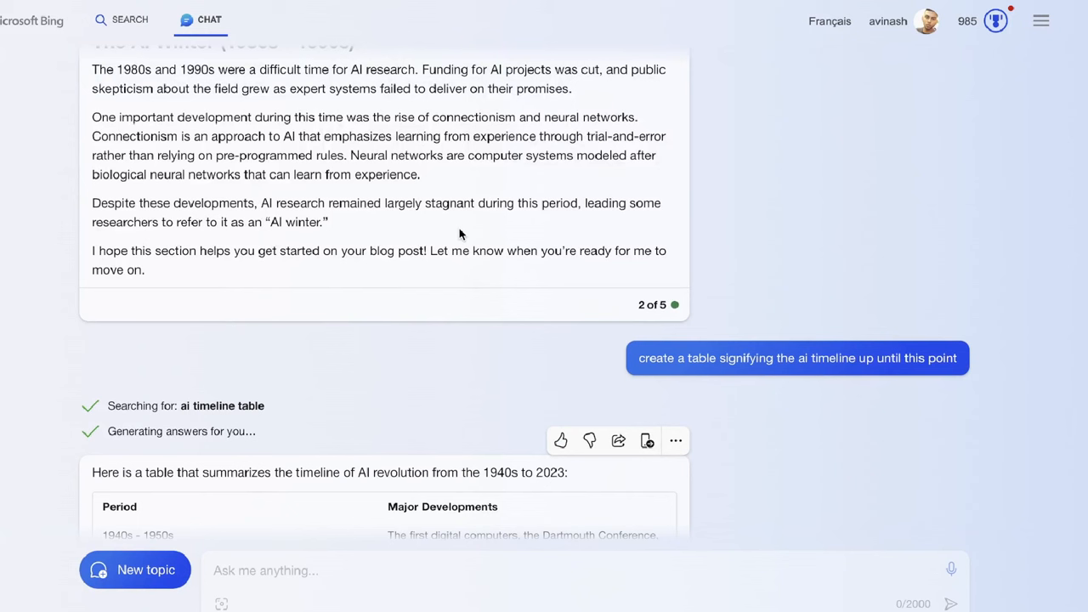
{"action": "mouse_move", "coordinate": [478, 336]}
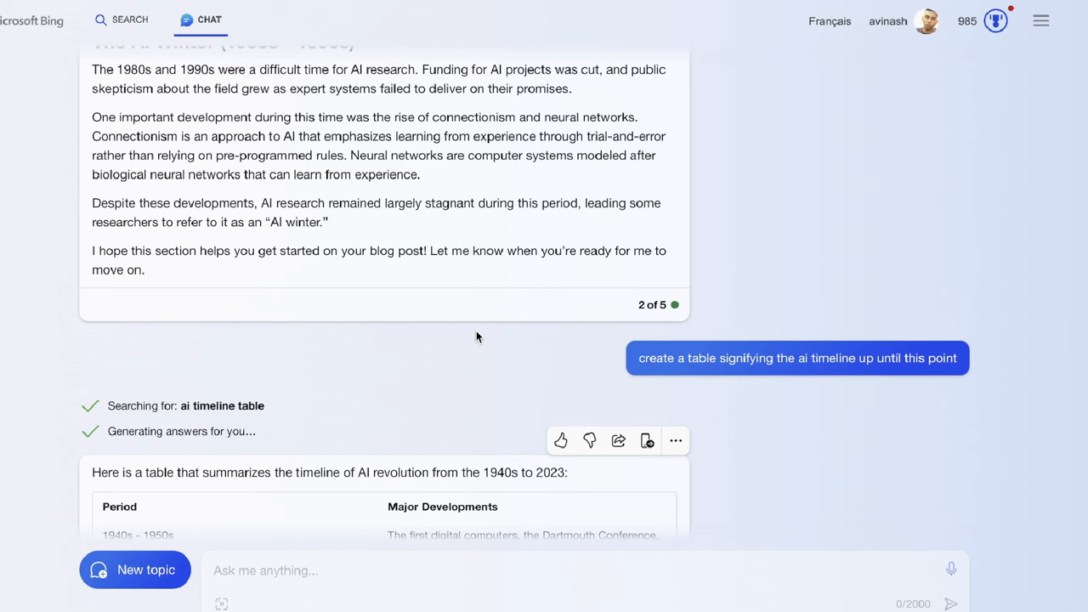
{"action": "mouse_move", "coordinate": [895, 58]}
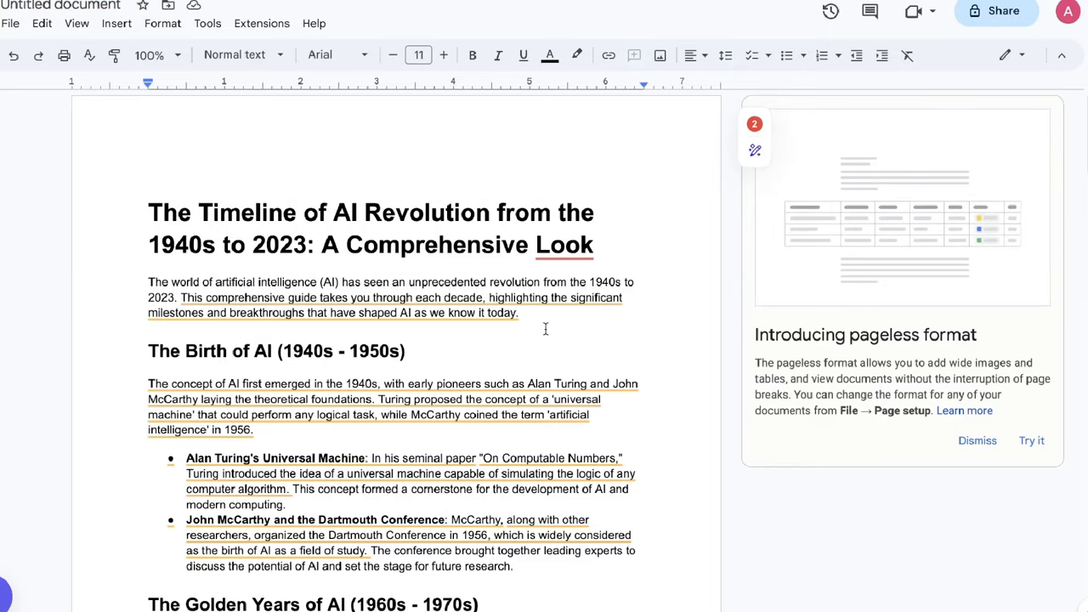
- Scroll the Google Docs article from its title through the AI history sections
{"action": "scroll", "scroll_direction": "down", "scroll_amount": 3}
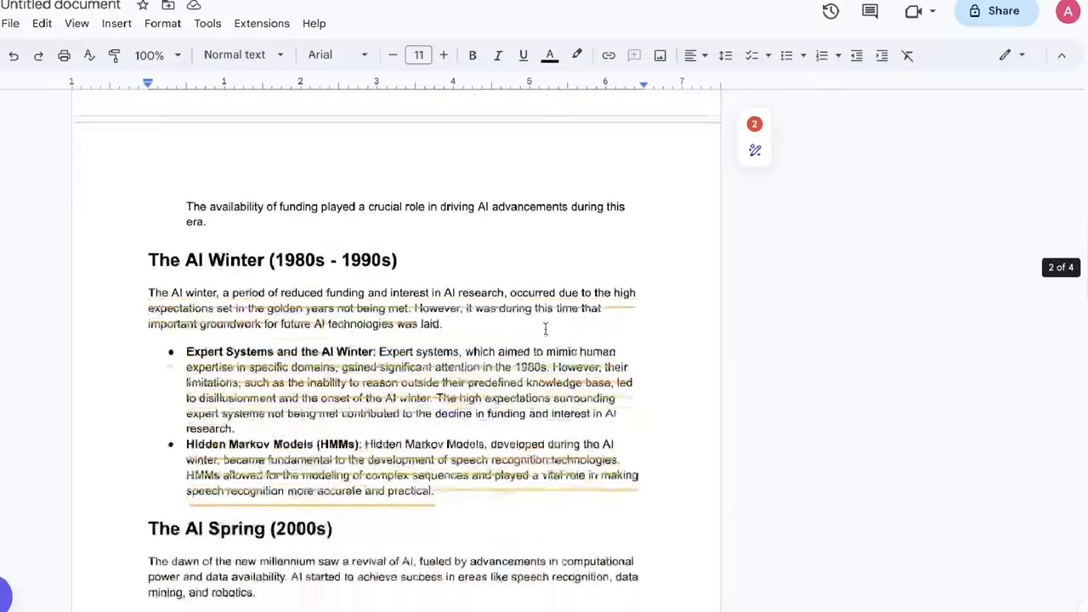
{"action": "scroll", "scroll_direction": "down", "scroll_amount": 3}
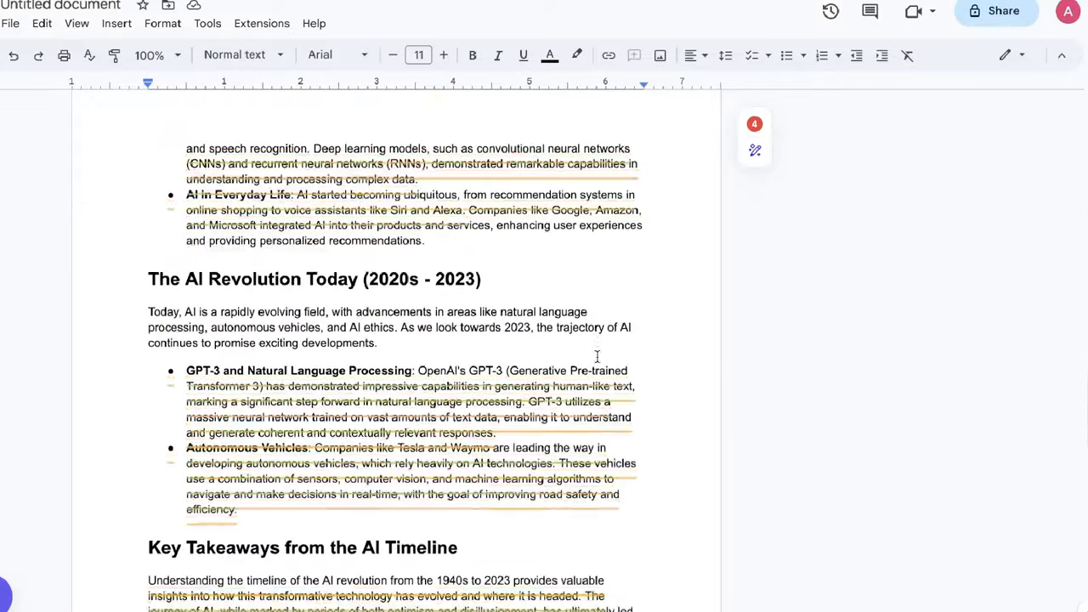
{"action": "scroll", "scroll_direction": "down", "scroll_amount": 3}
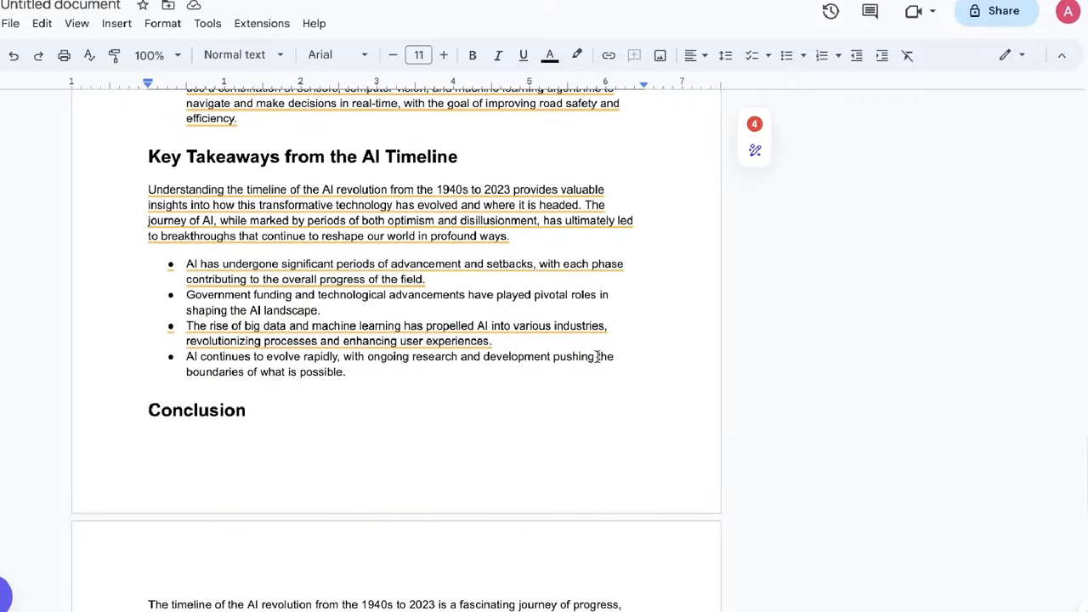
{"action": "scroll", "scroll_direction": "down", "scroll_amount": 3}
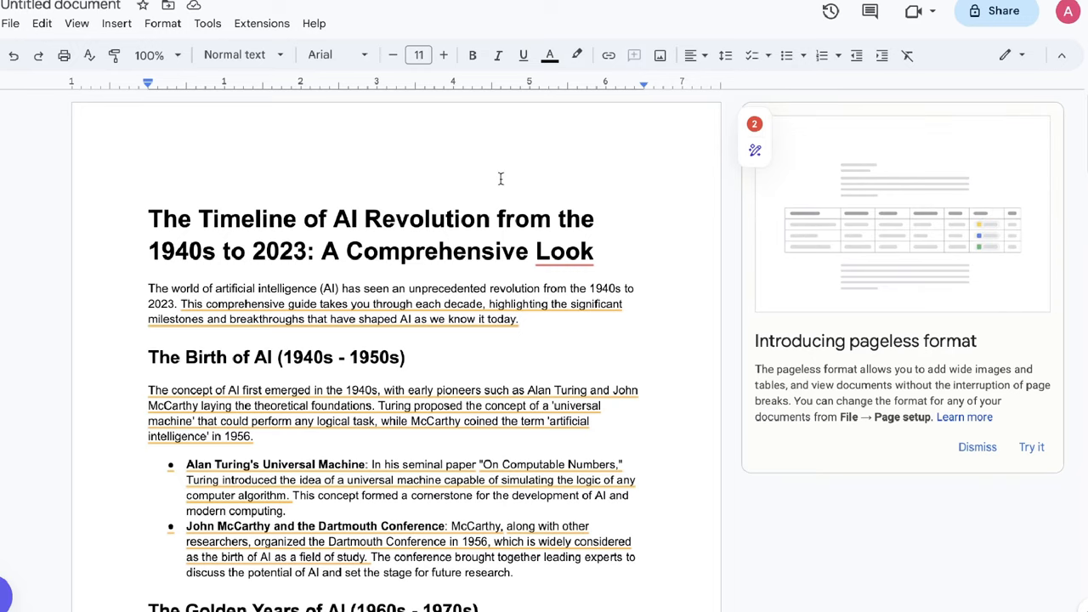
{"action": "scroll", "scroll_direction": "down", "scroll_amount": 3}
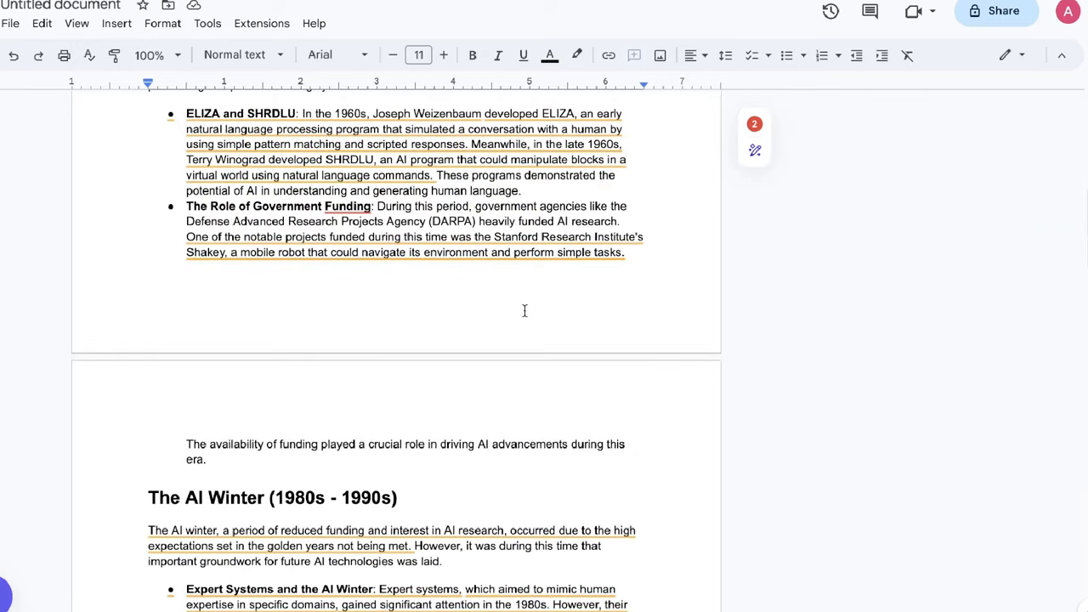
- Continue scrolling down through Key Takeaways, Conclusion and the References list
{"action": "scroll", "scroll_direction": "down", "scroll_amount": 3}
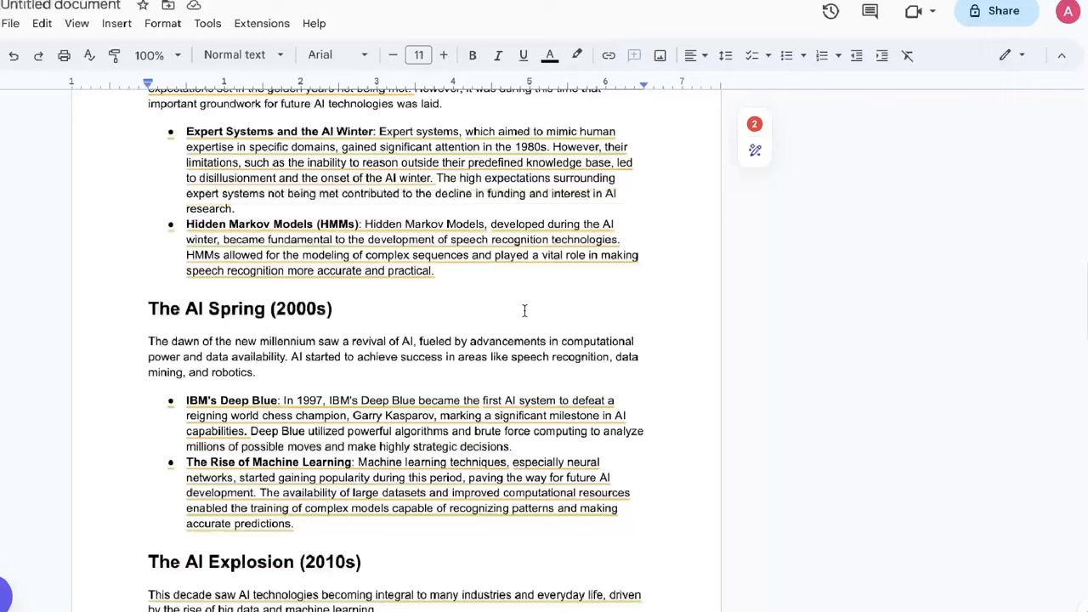
{"action": "scroll", "scroll_direction": "down", "scroll_amount": 3}
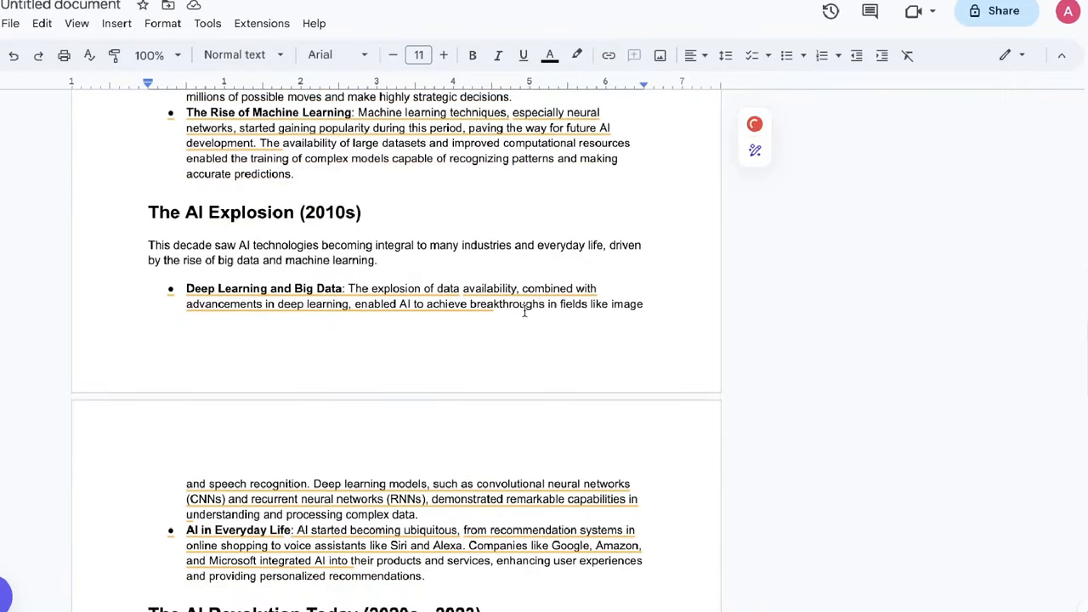
{"action": "scroll", "scroll_direction": "down", "scroll_amount": 3}
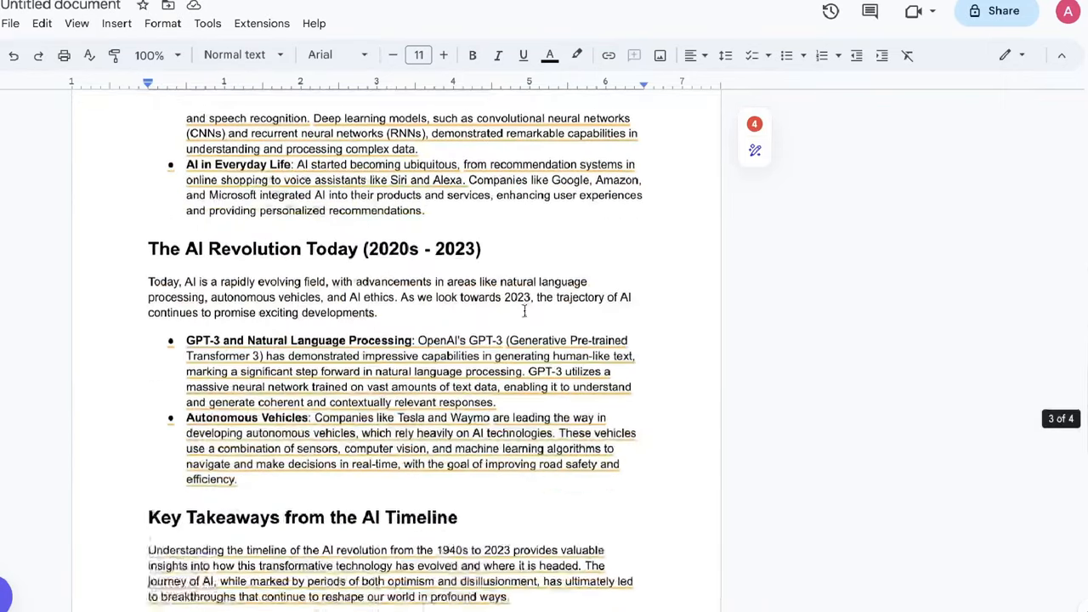
{"action": "scroll", "scroll_direction": "down", "scroll_amount": 3}
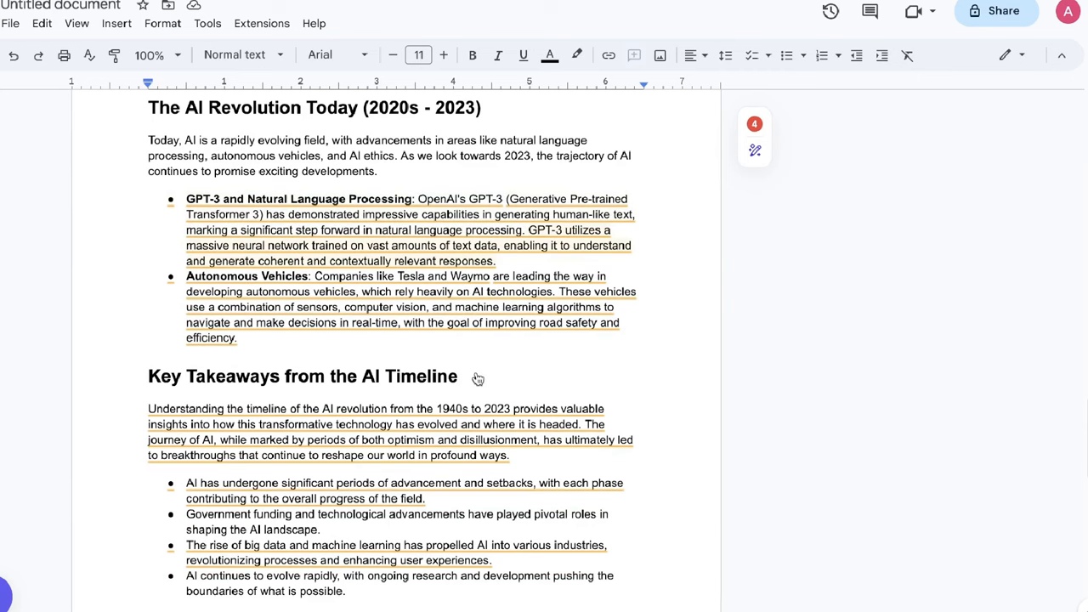
{"action": "scroll", "scroll_direction": "down", "scroll_amount": 3}
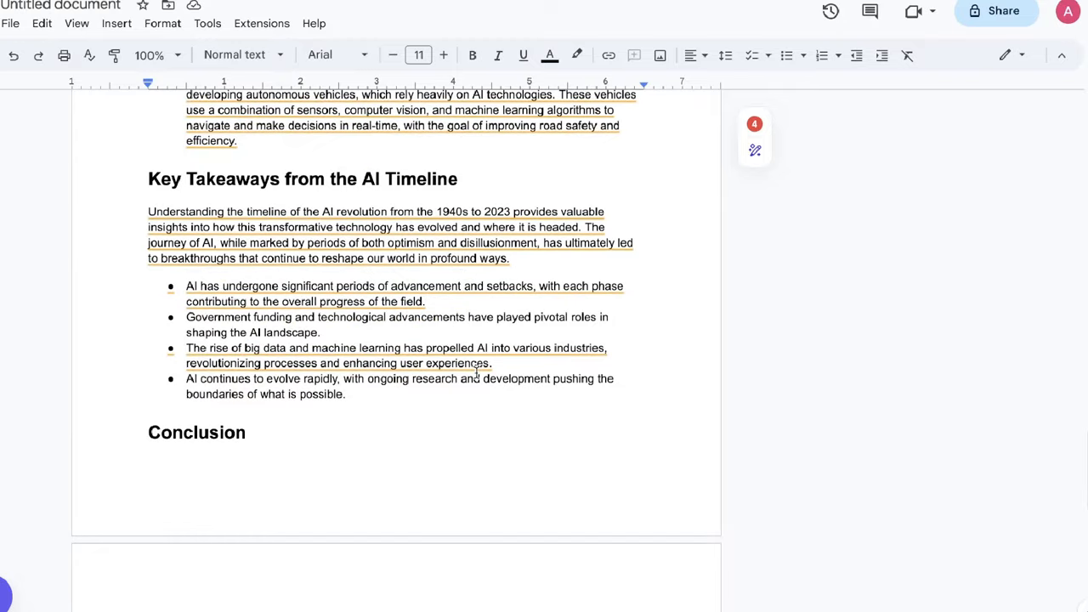
{"action": "scroll", "scroll_direction": "down", "scroll_amount": 3}
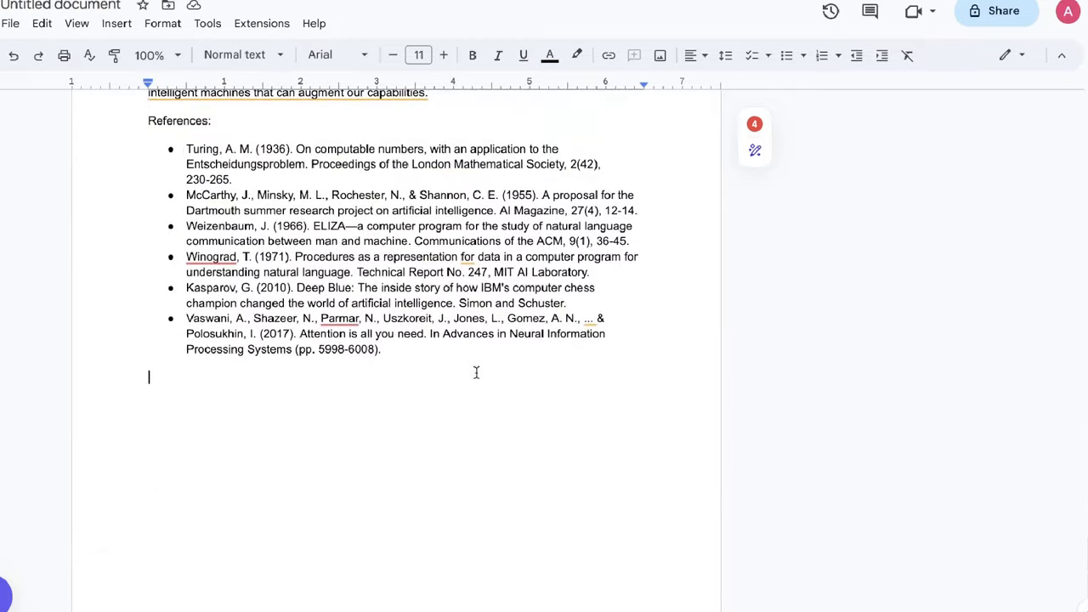